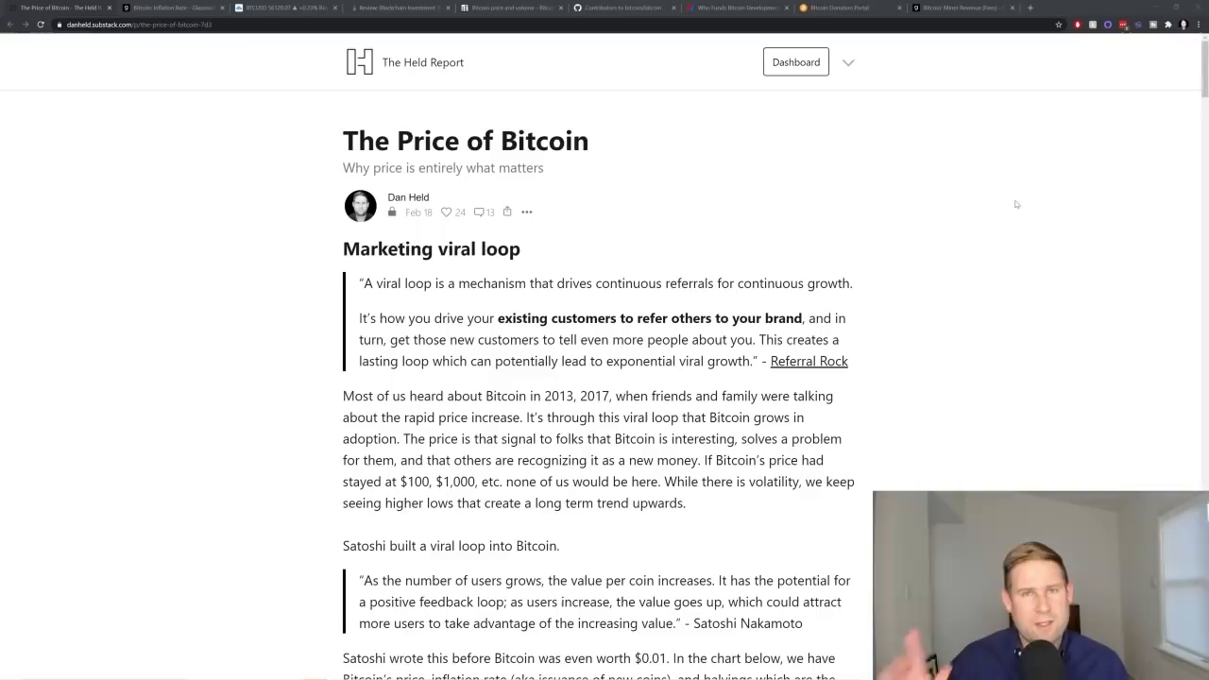
mouse_move(743, 119)
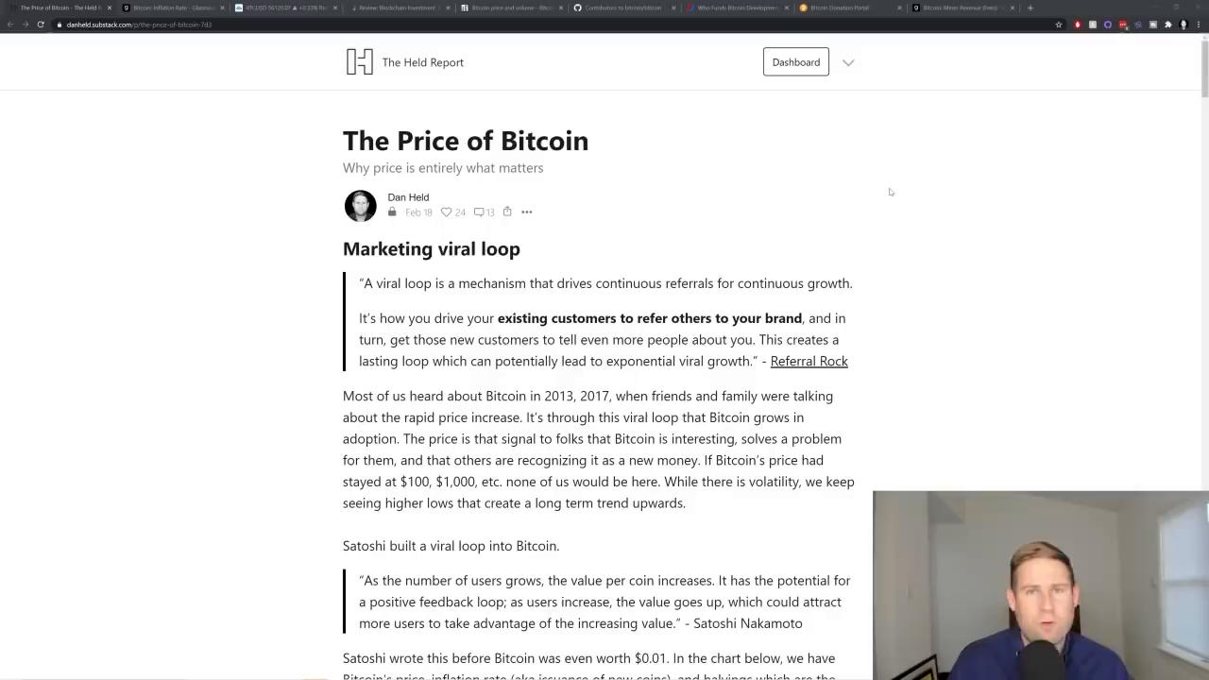
mouse_move(757, 180)
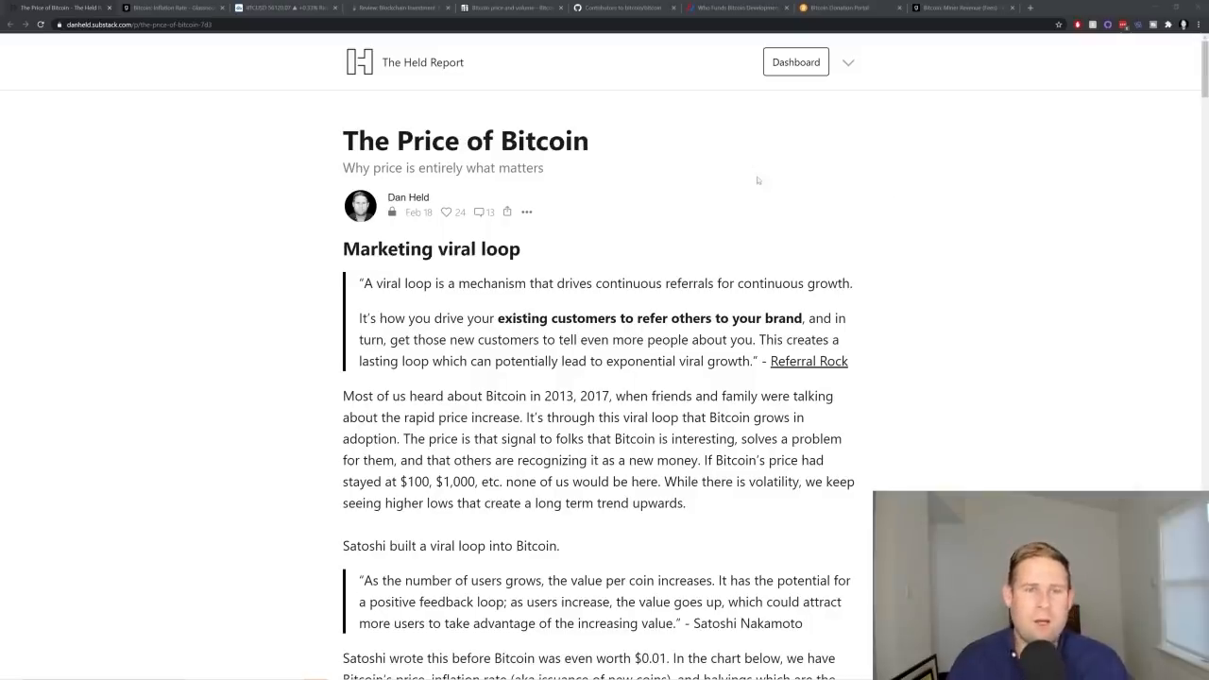
Step: Scroll past the Satoshi quote to the Glassnode Bitcoin inflation rate and price chart
scroll(down, 3)
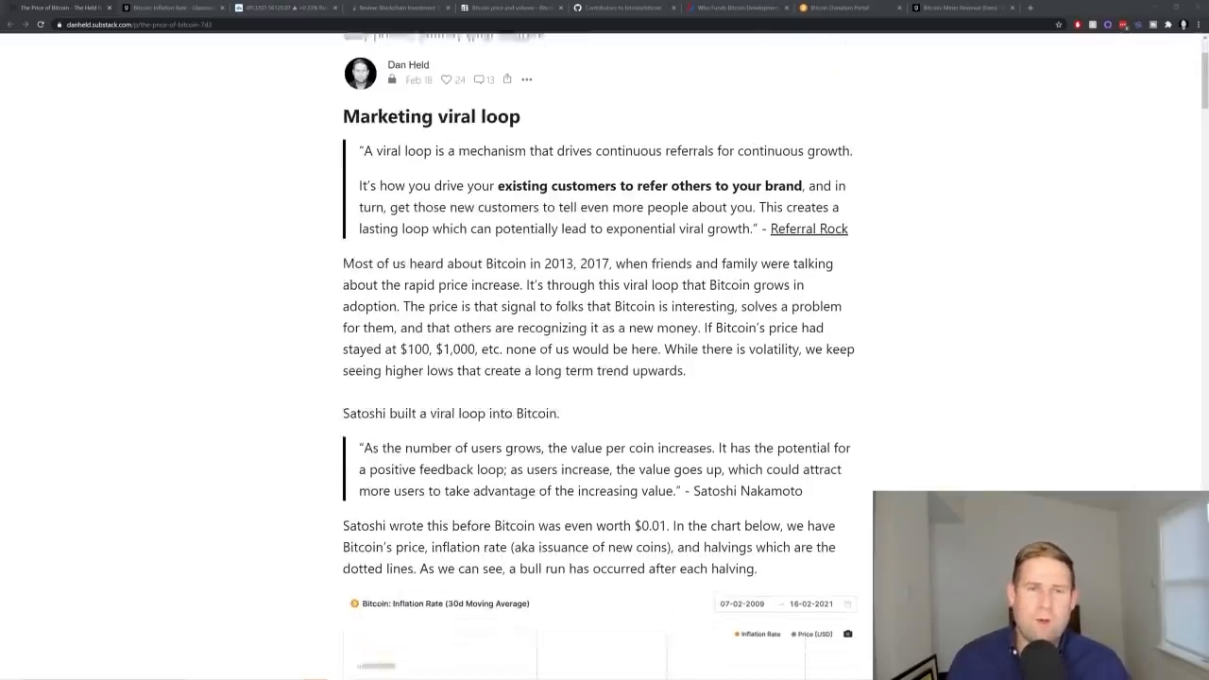
scroll(down, 3)
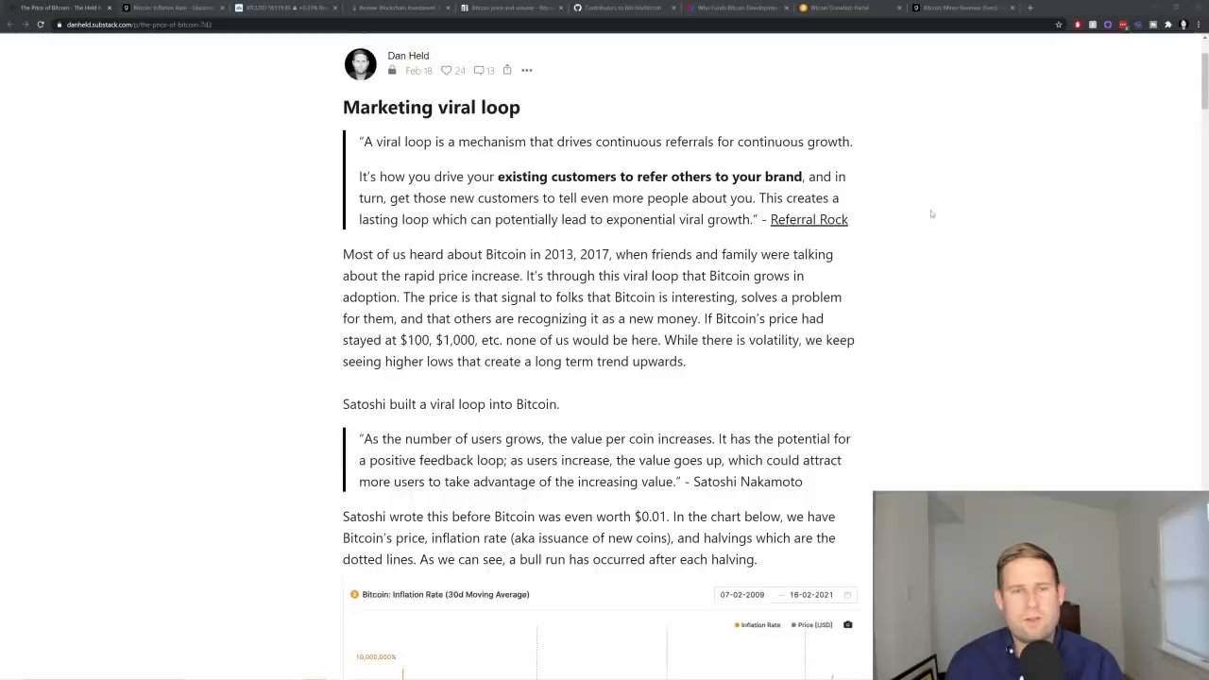
scroll(down, 3)
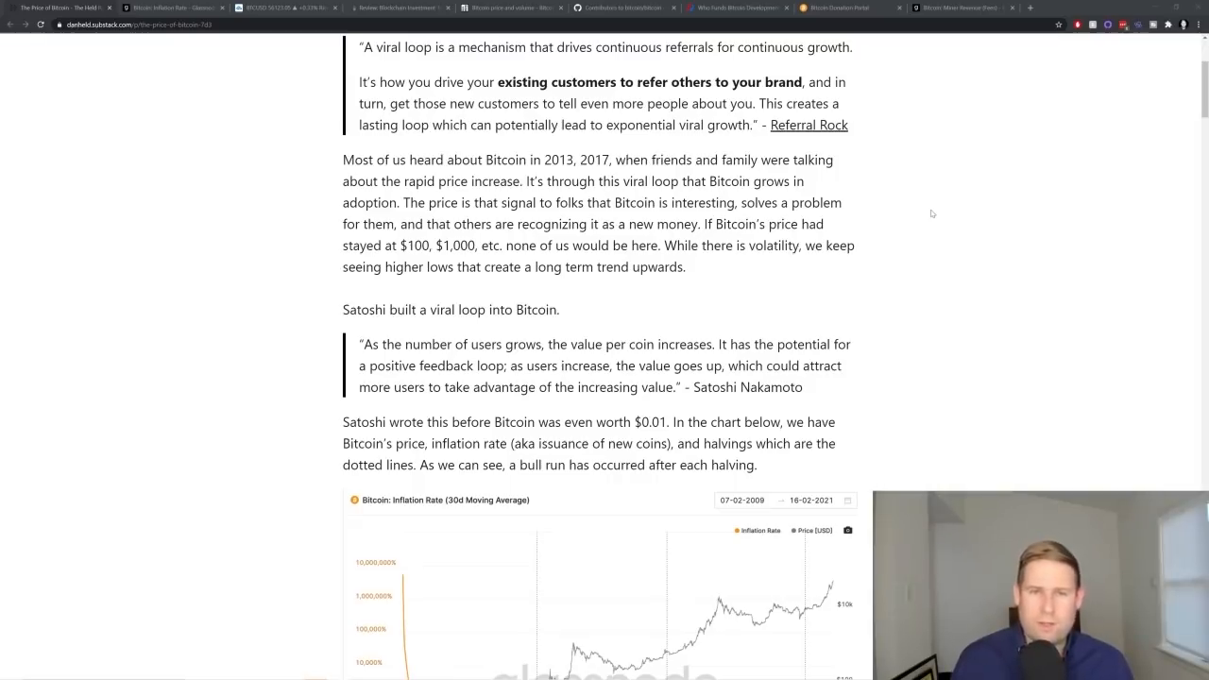
scroll(down, 3)
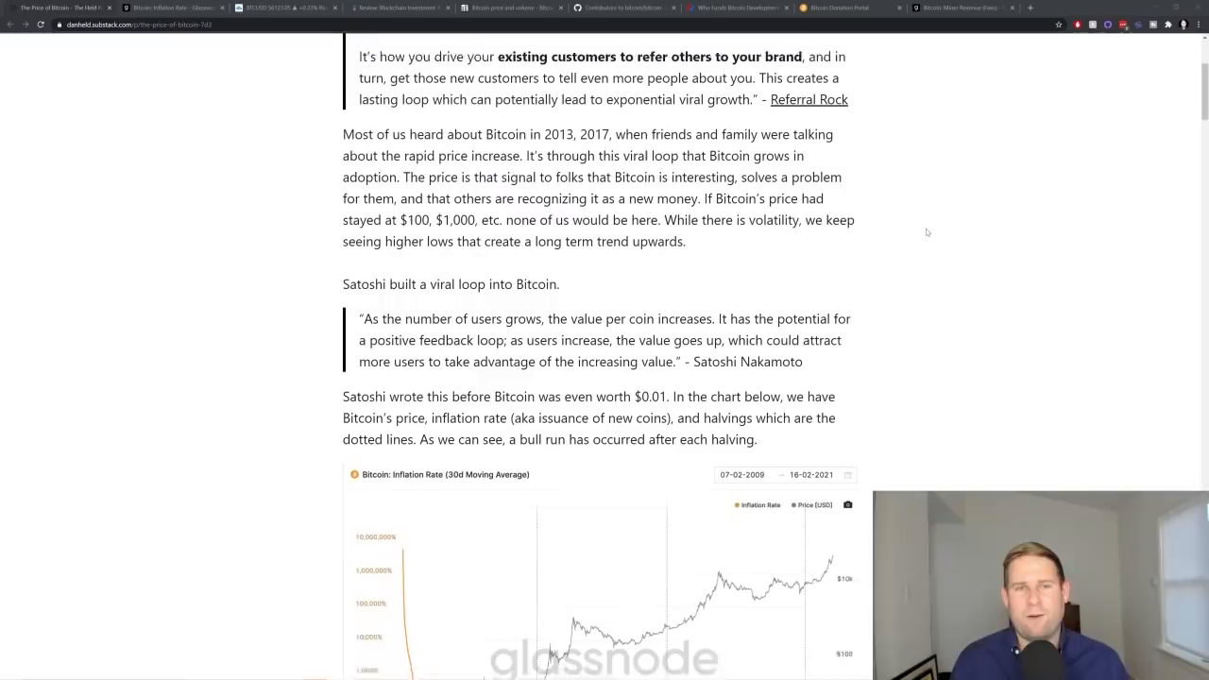
scroll(down, 3)
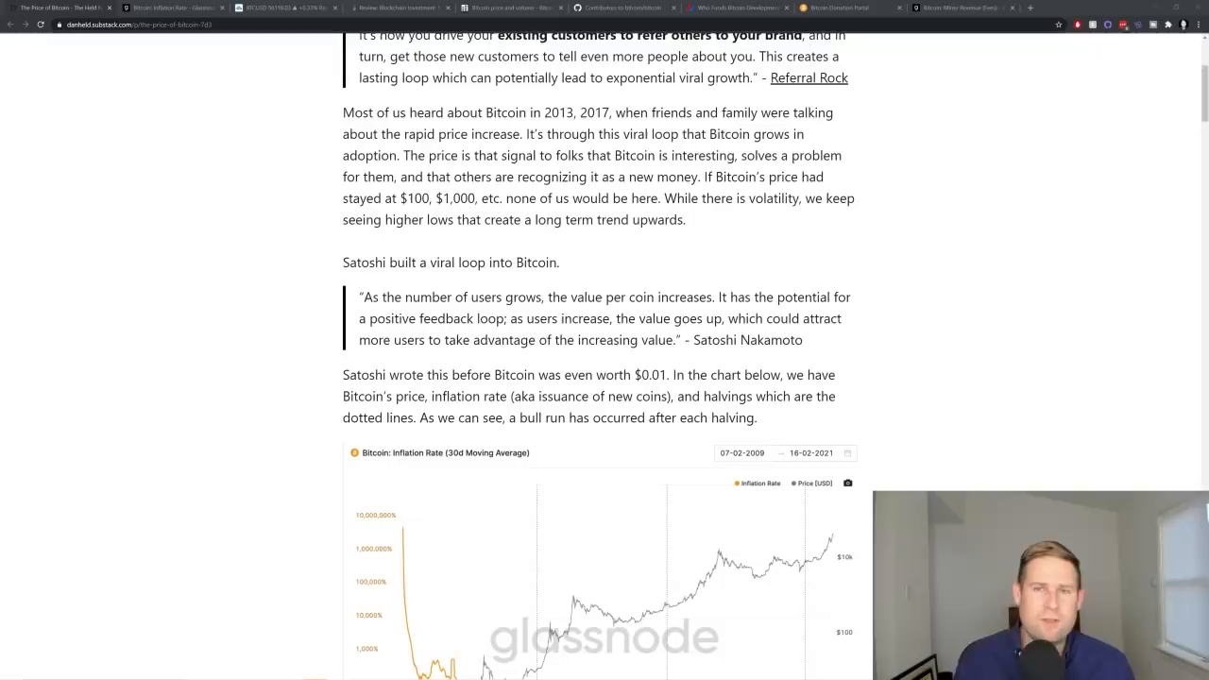
mouse_move(935, 223)
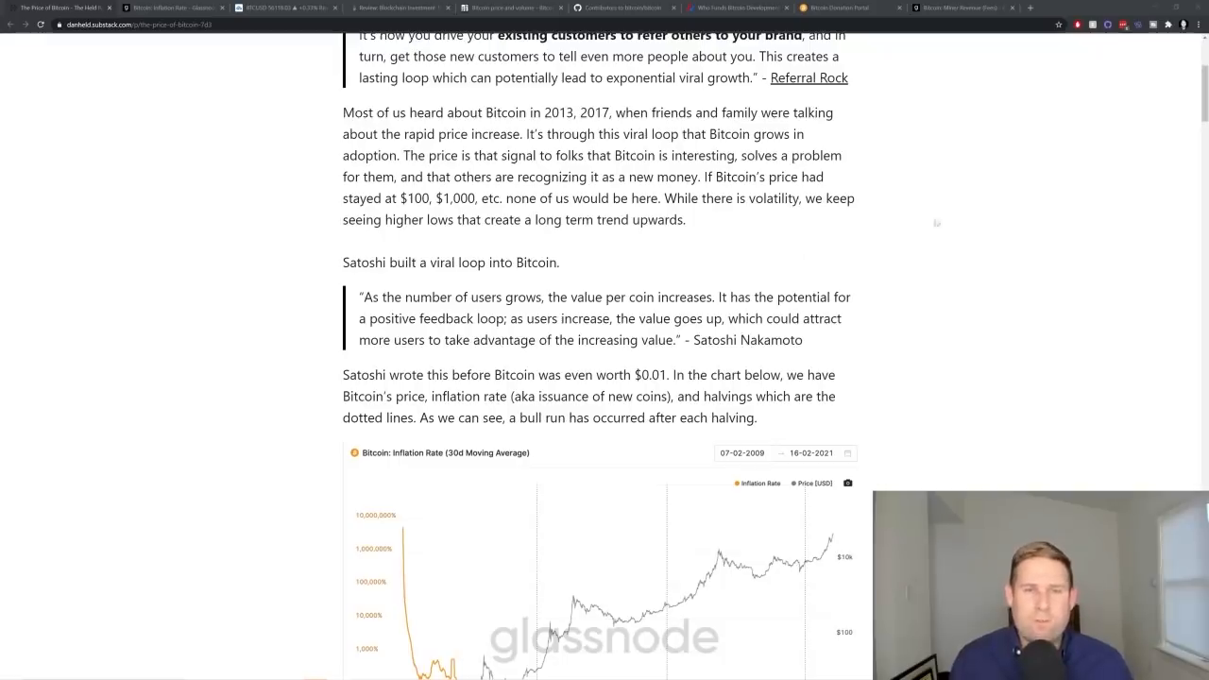
scroll(down, 3)
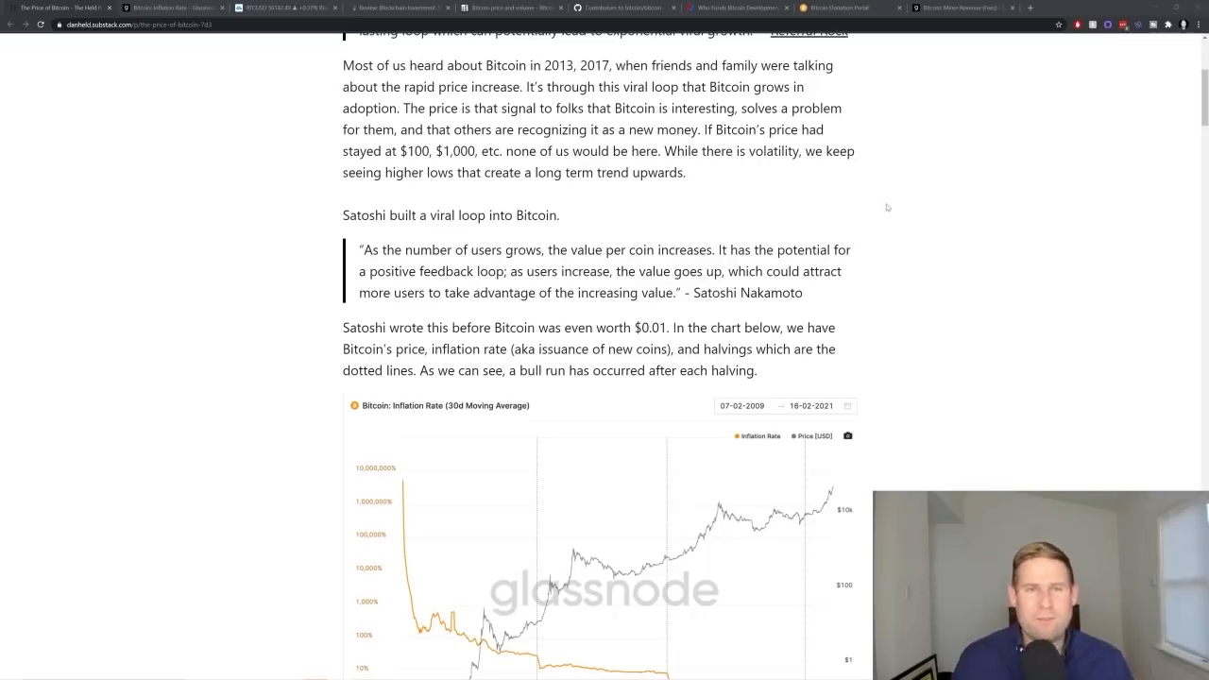
Step: Scroll past the inflation rate chart and the halving paragraph
scroll(down, 3)
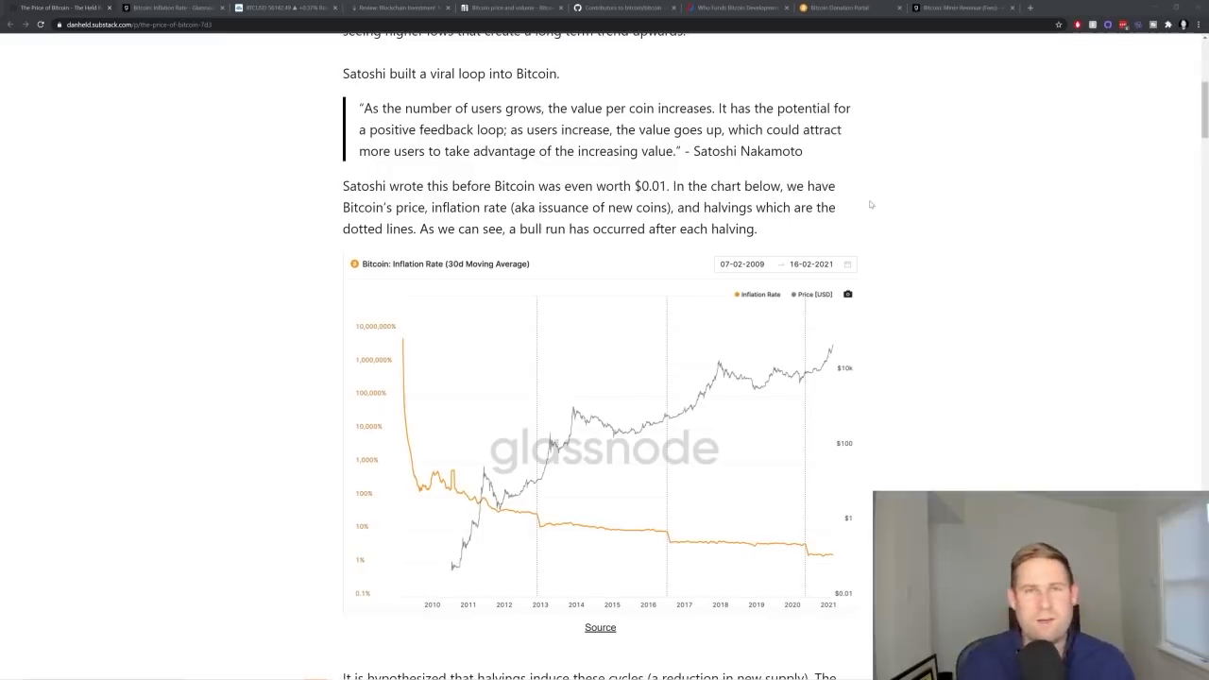
mouse_move(884, 178)
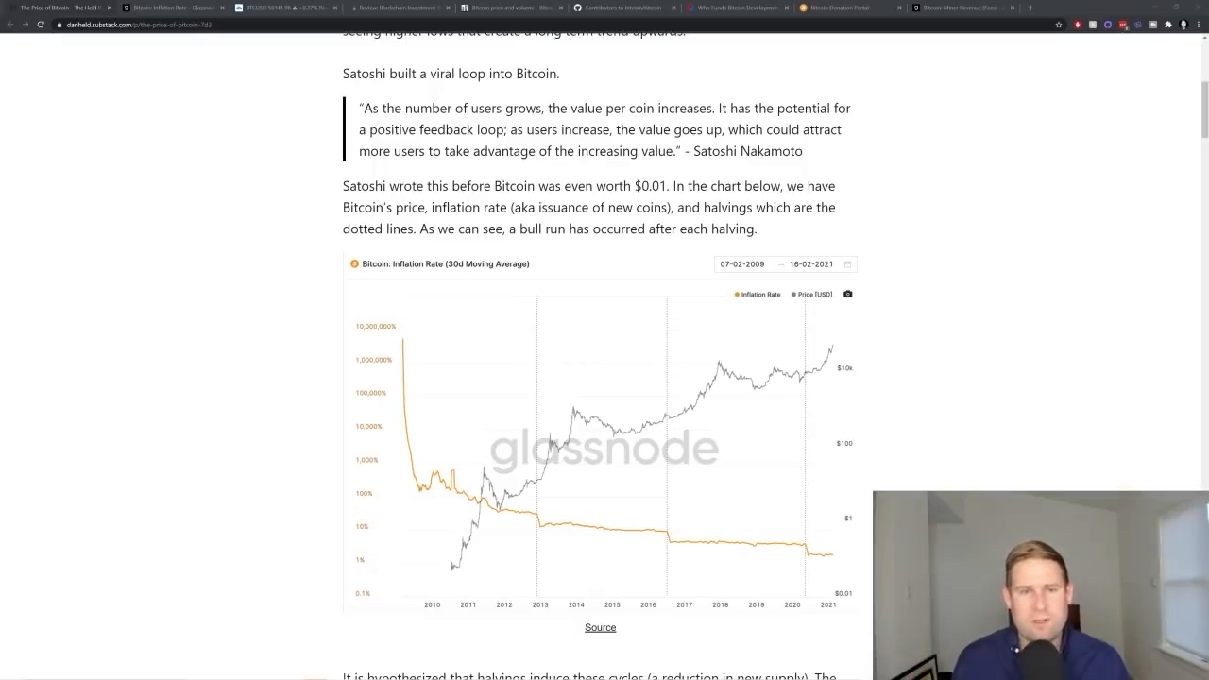
scroll(down, 3)
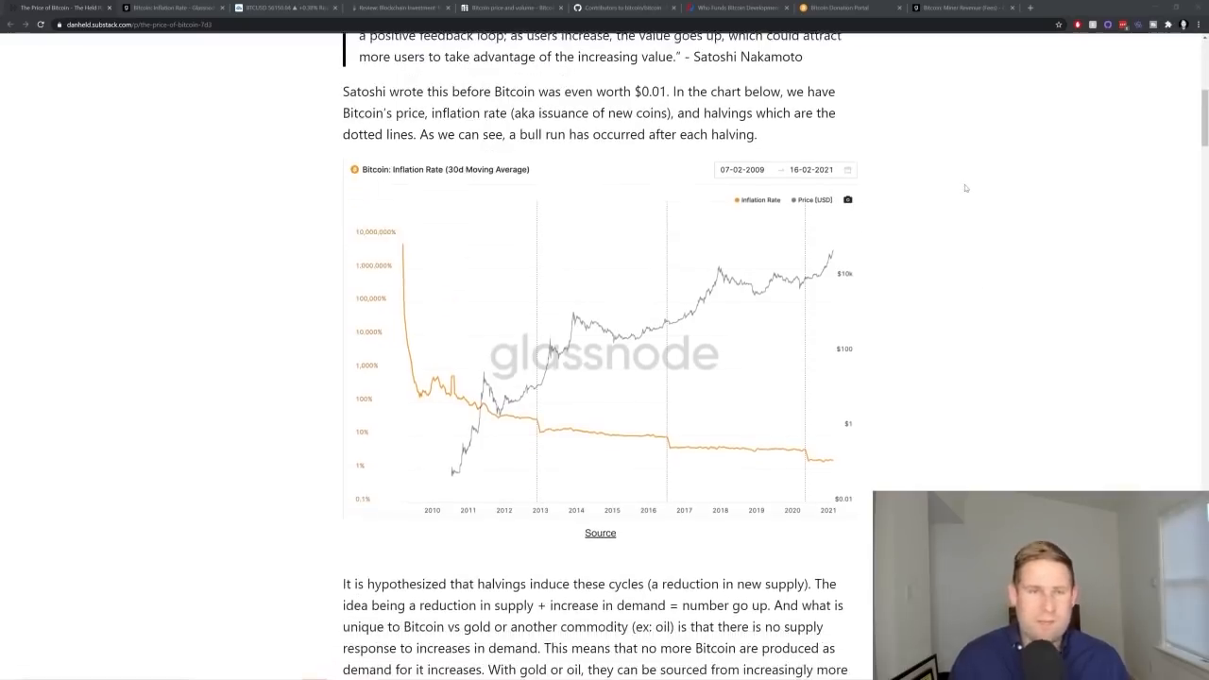
scroll(down, 3)
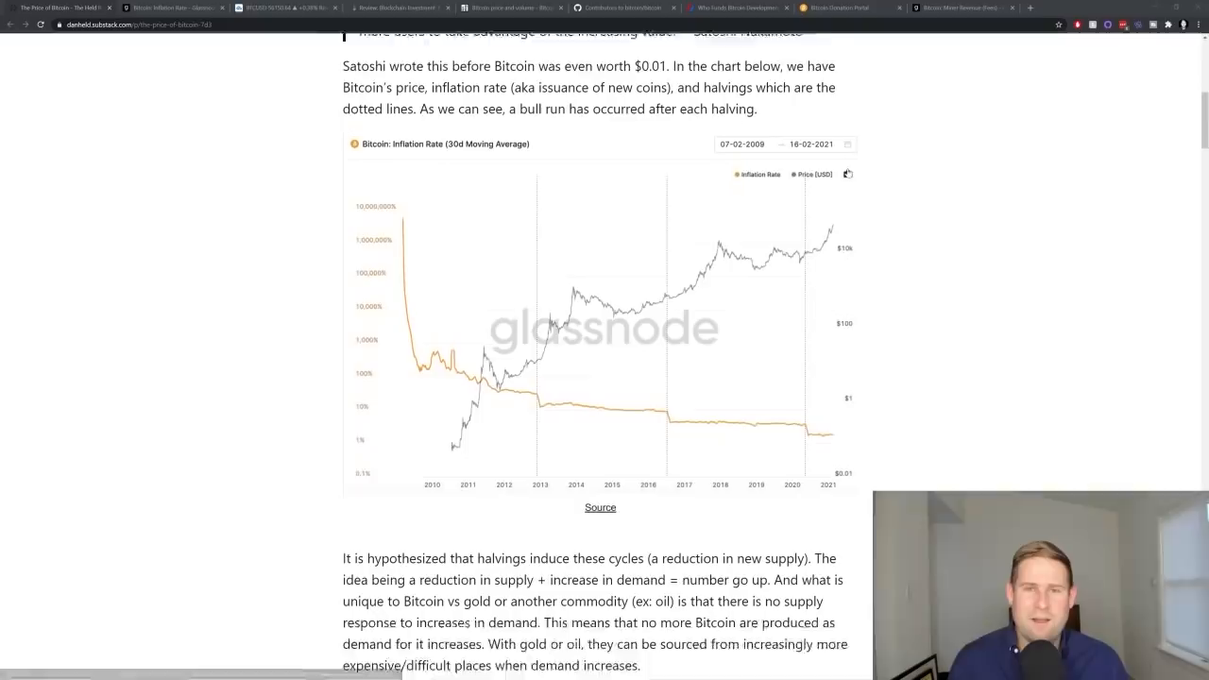
scroll(down, 3)
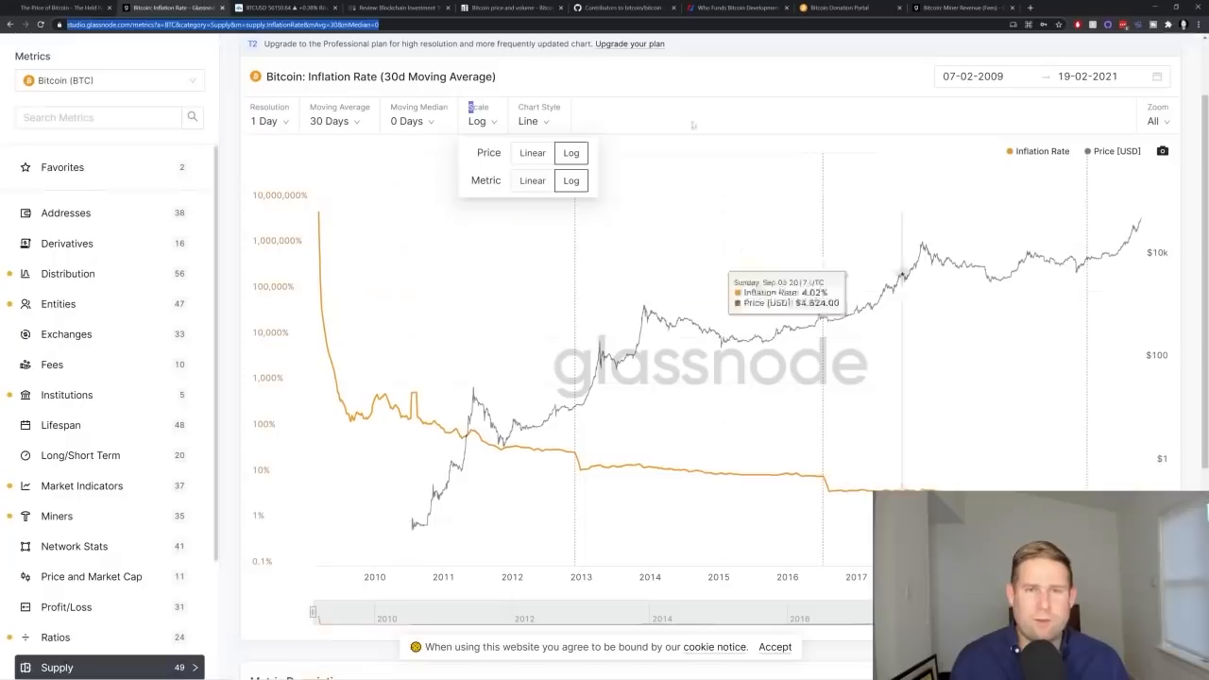
Step: Dismiss the Scale dropdown on the Glassnode Bitcoin Inflation Rate chart
click(624, 76)
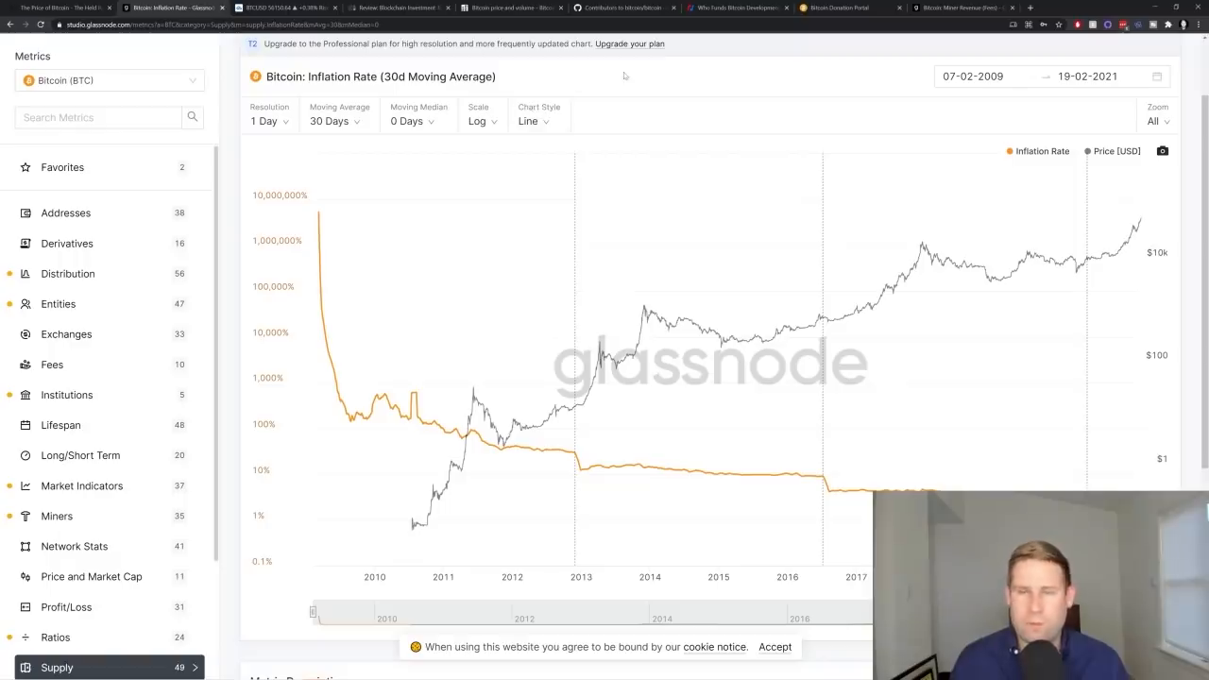
mouse_move(603, 79)
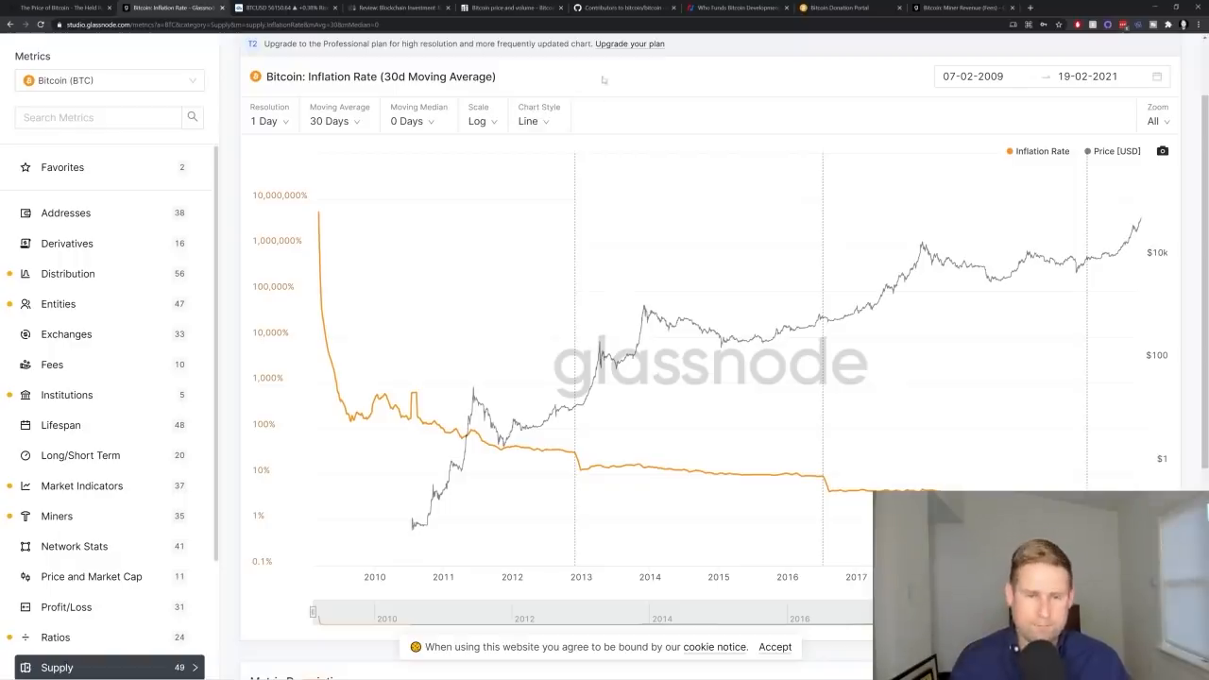
mouse_move(1070, 257)
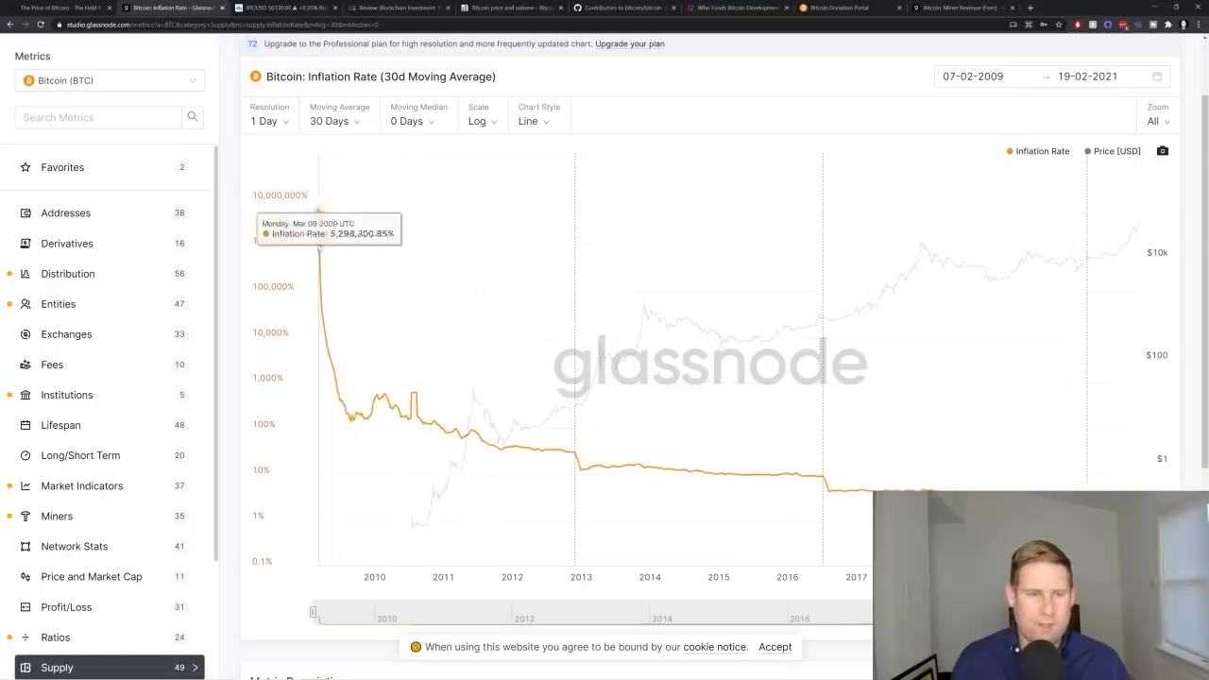
mouse_move(577, 364)
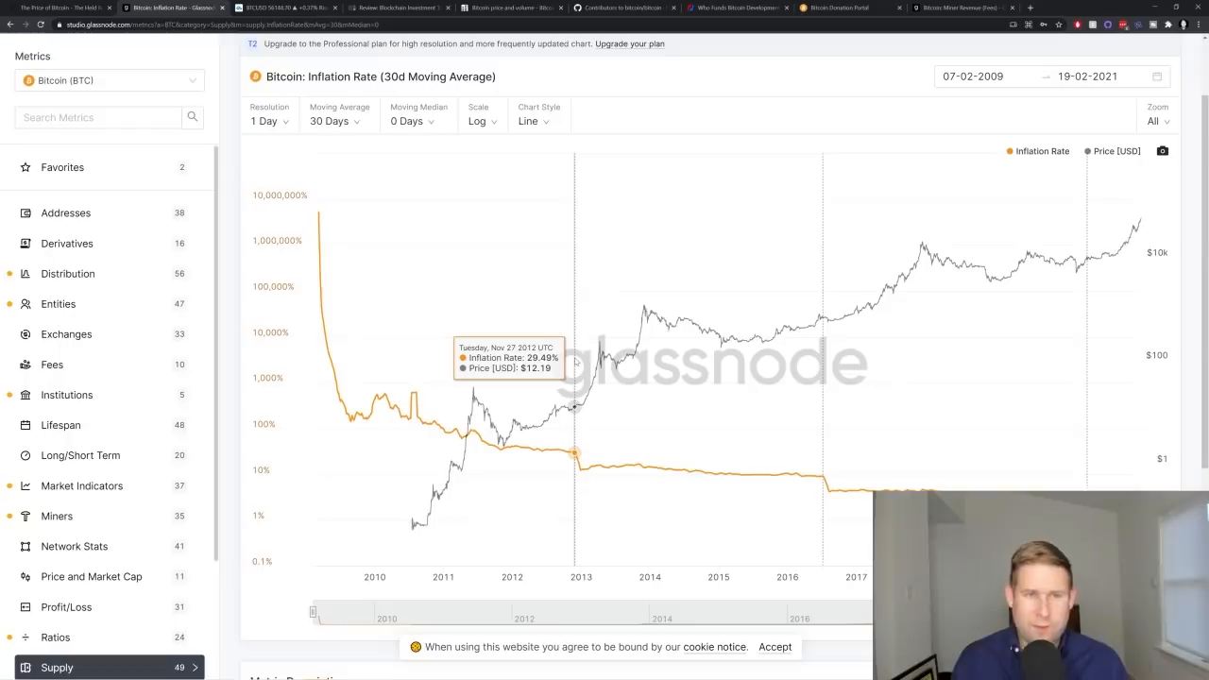
mouse_move(576, 359)
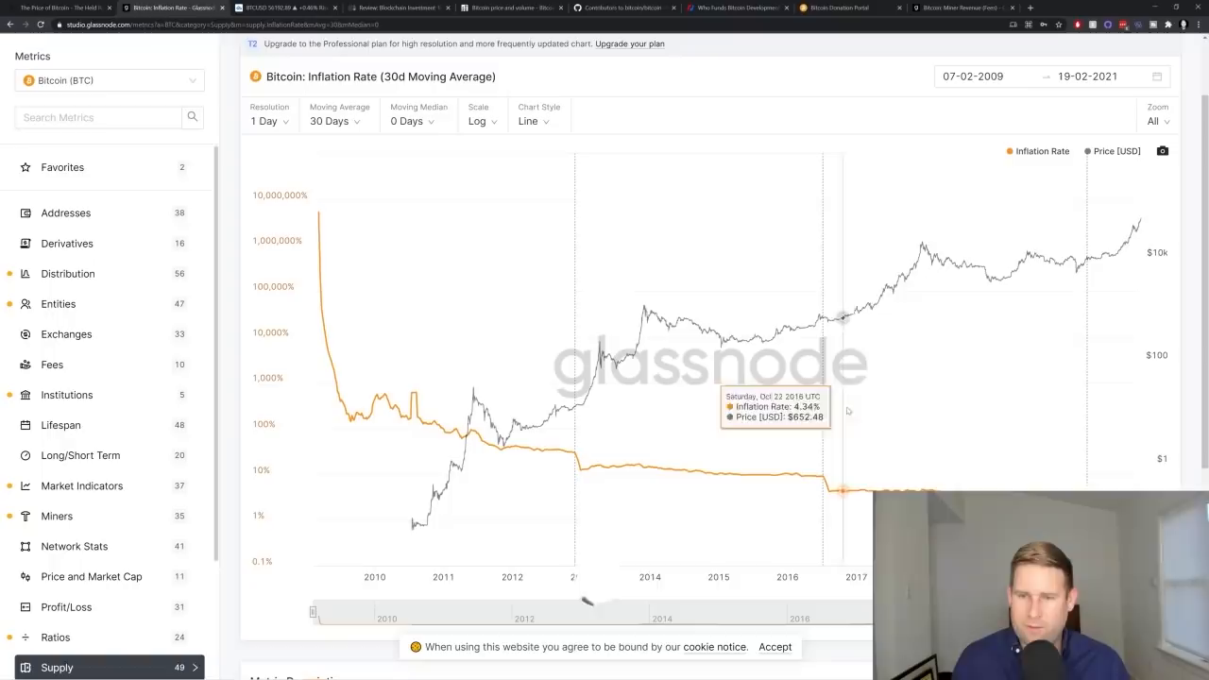
mouse_move(1074, 259)
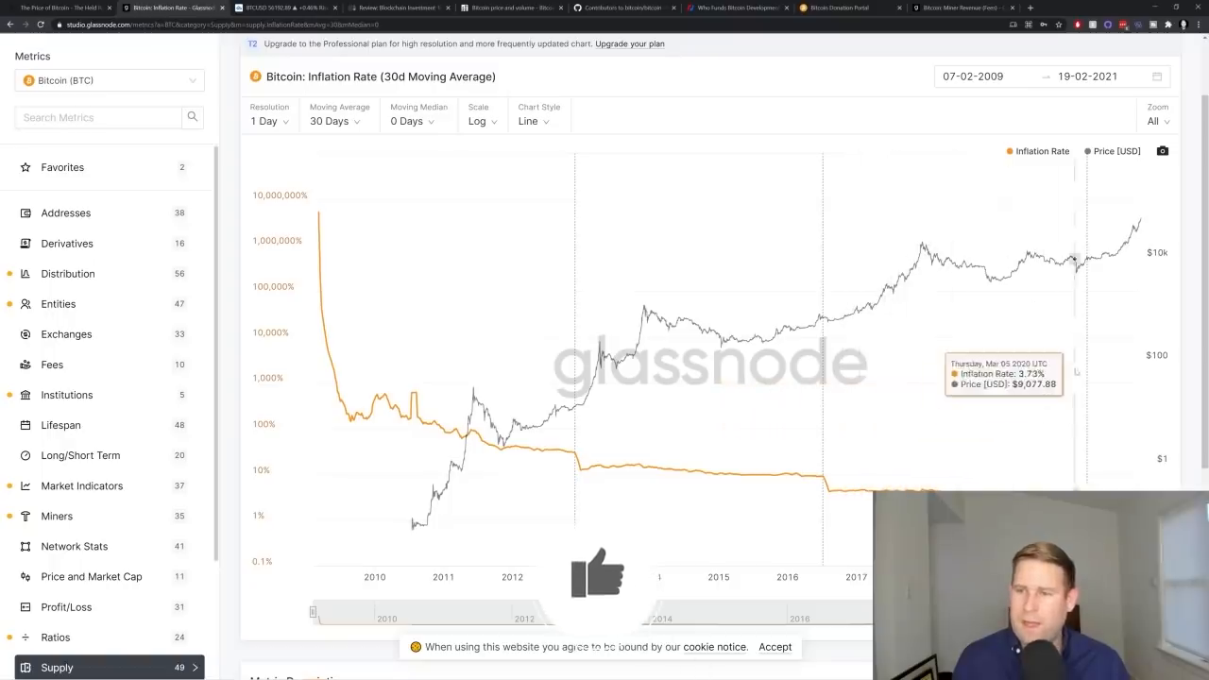
mouse_move(1110, 257)
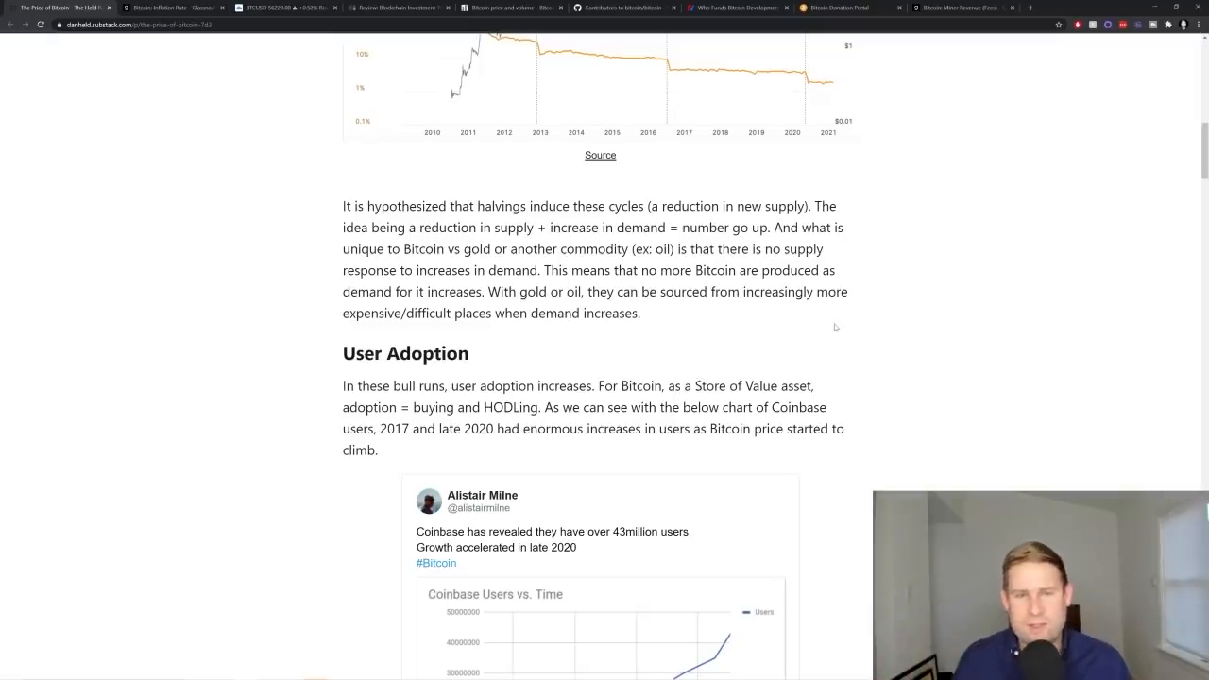
scroll(up, 3)
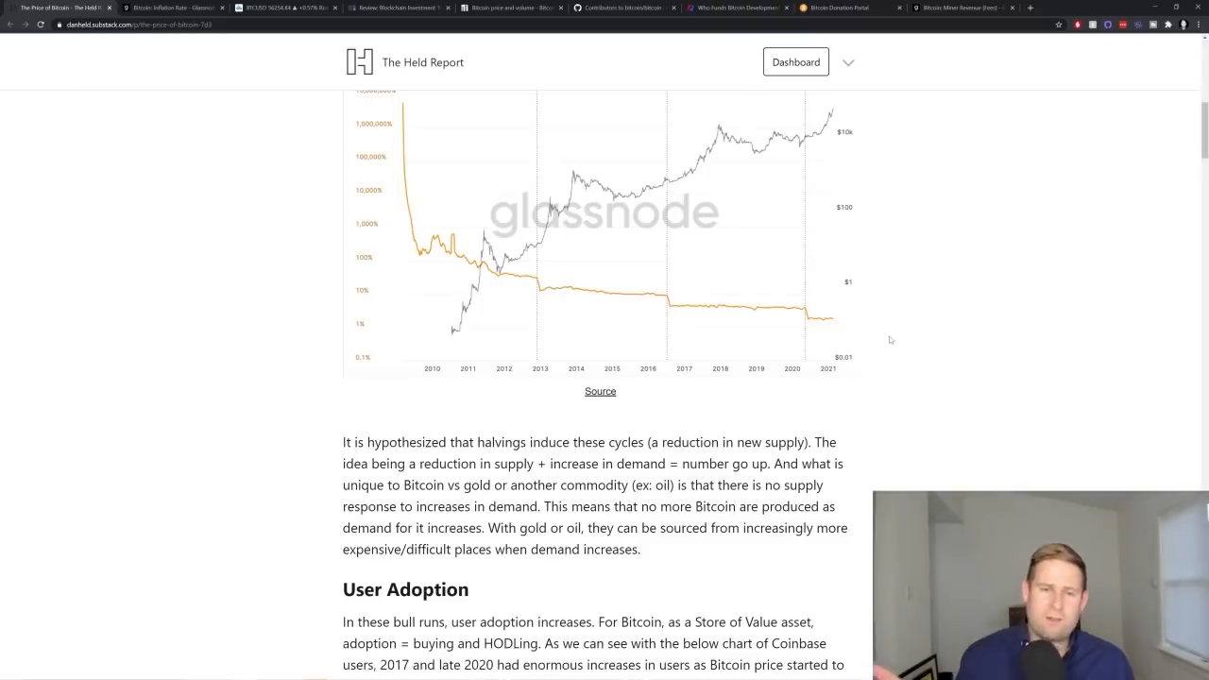
scroll(down, 3)
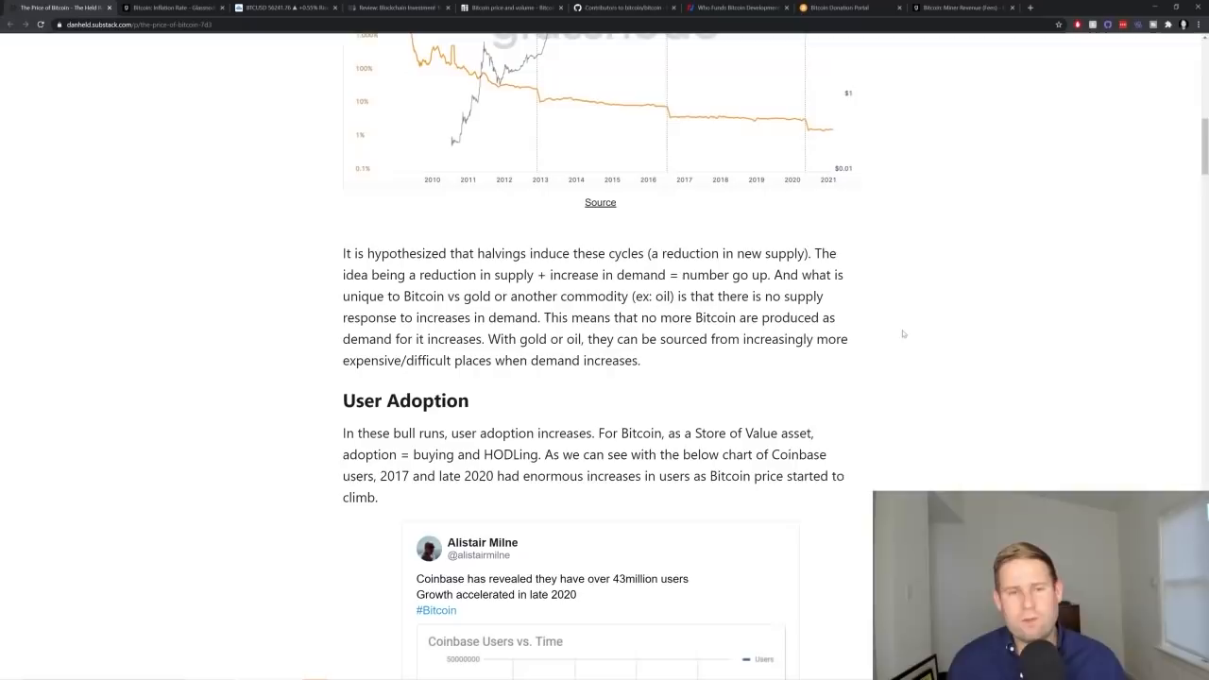
mouse_move(914, 335)
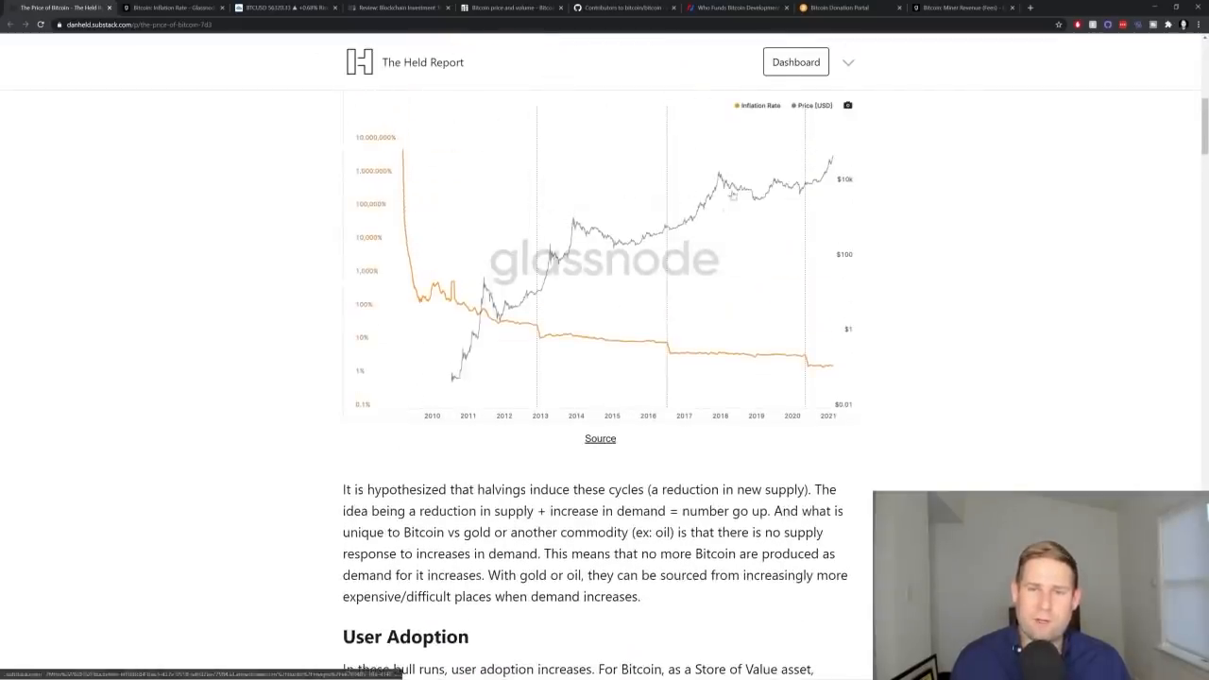
Step: Scroll past the Coinbase users tweet to the Funding section's 2014–2019 VC investment chart
scroll(down, 3)
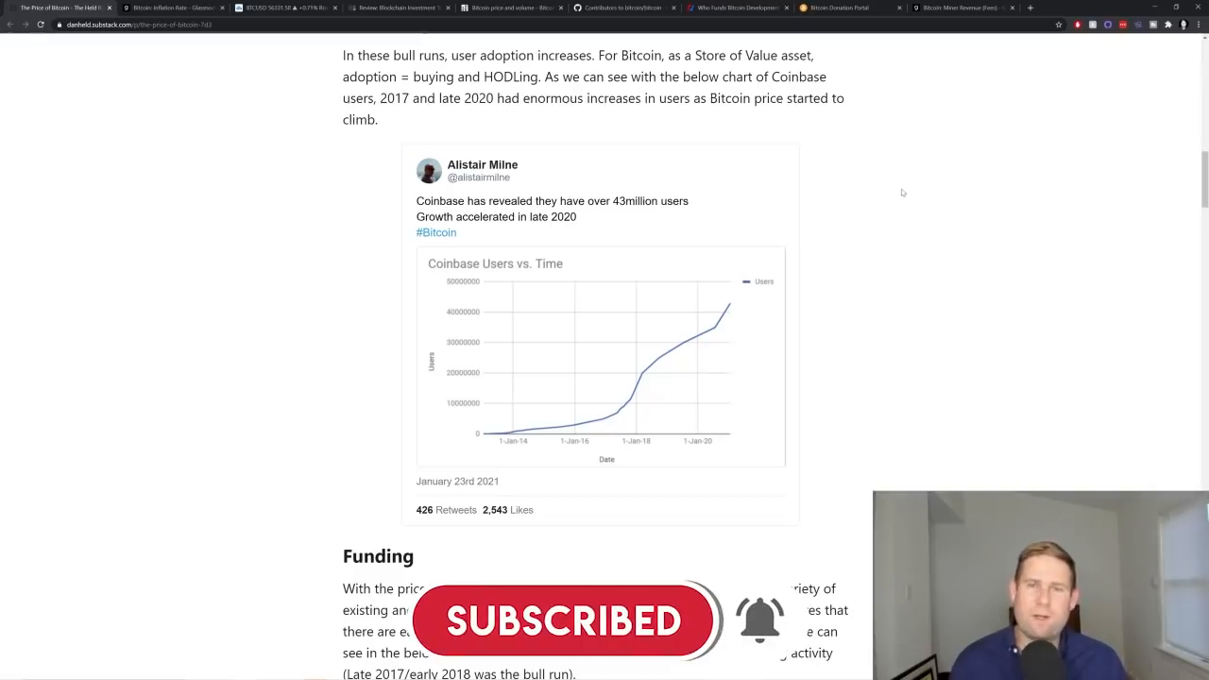
mouse_move(713, 175)
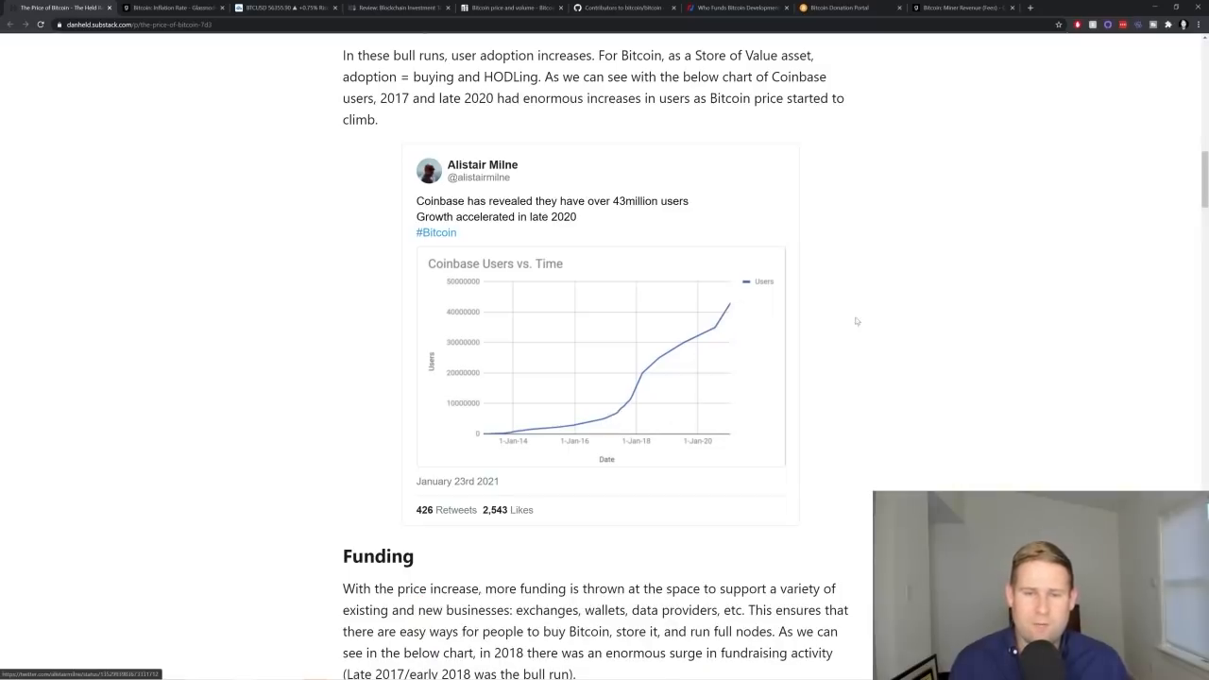
scroll(down, 3)
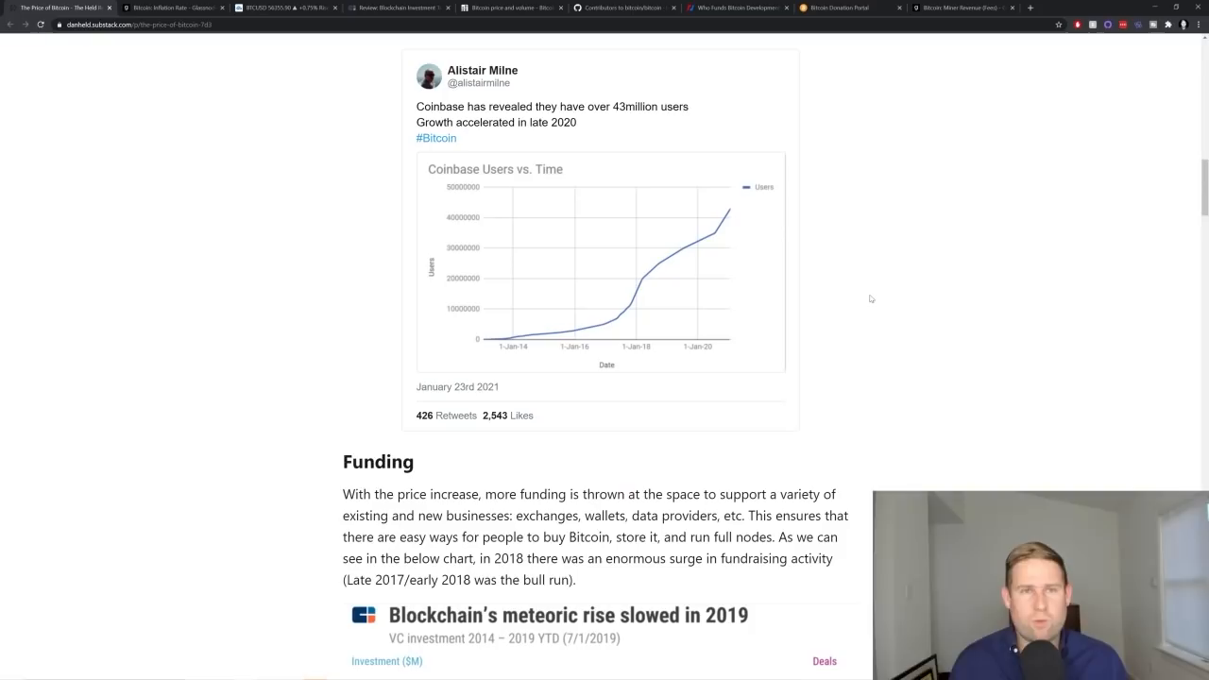
scroll(down, 3)
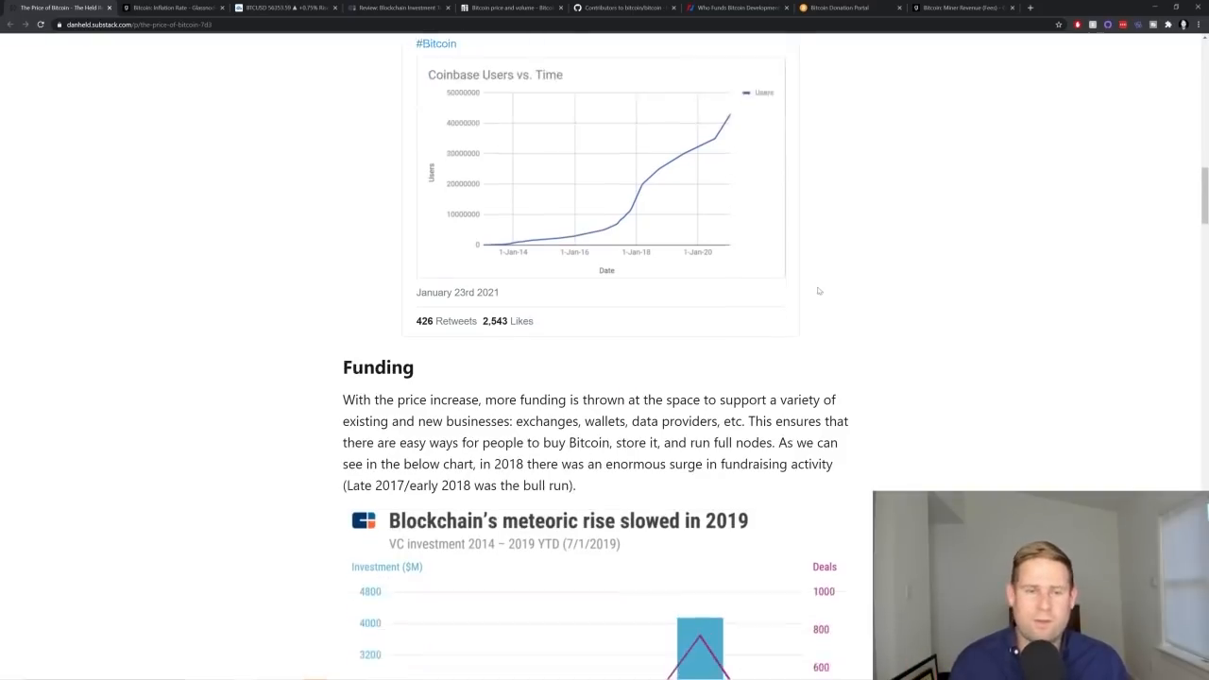
scroll(down, 3)
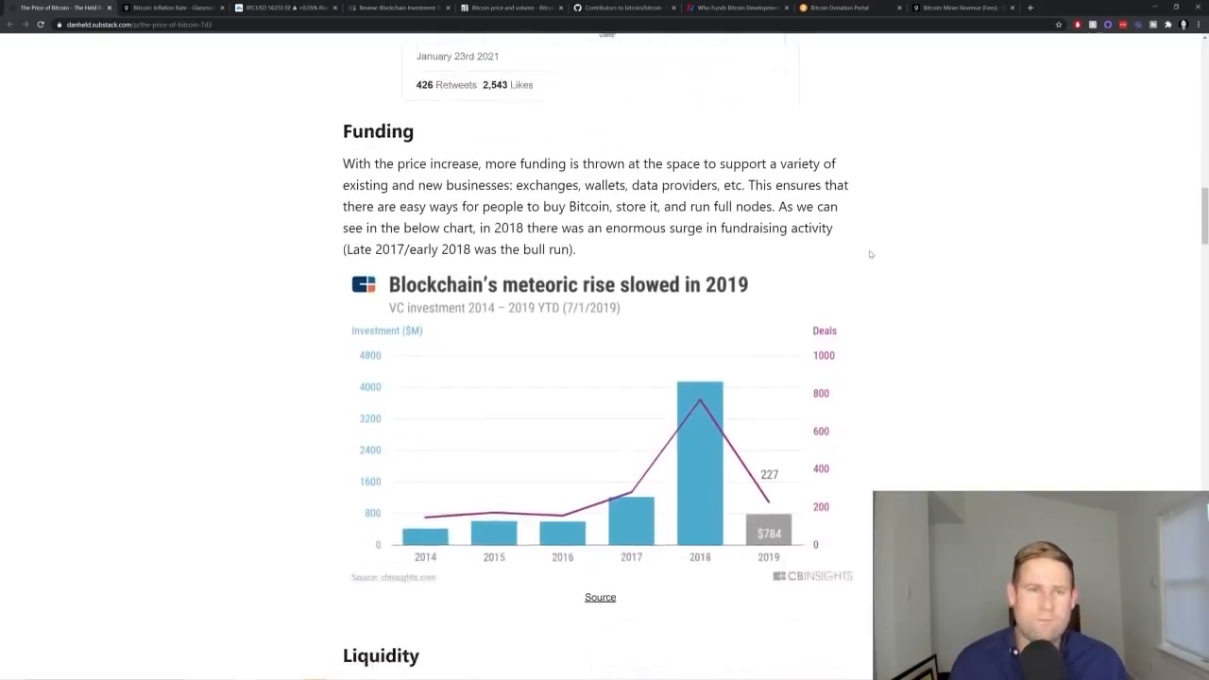
Step: Scroll past the Liquidity price-and-volume chart to the Bitcoin core development commits chart
scroll(down, 3)
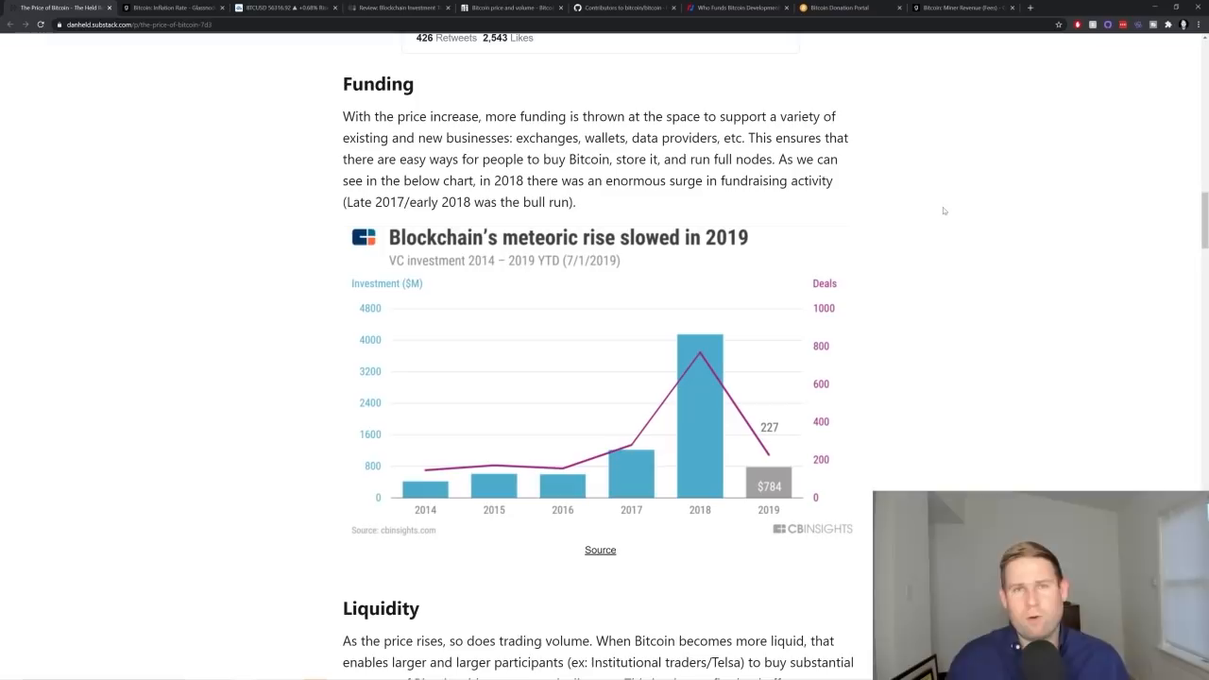
scroll(down, 3)
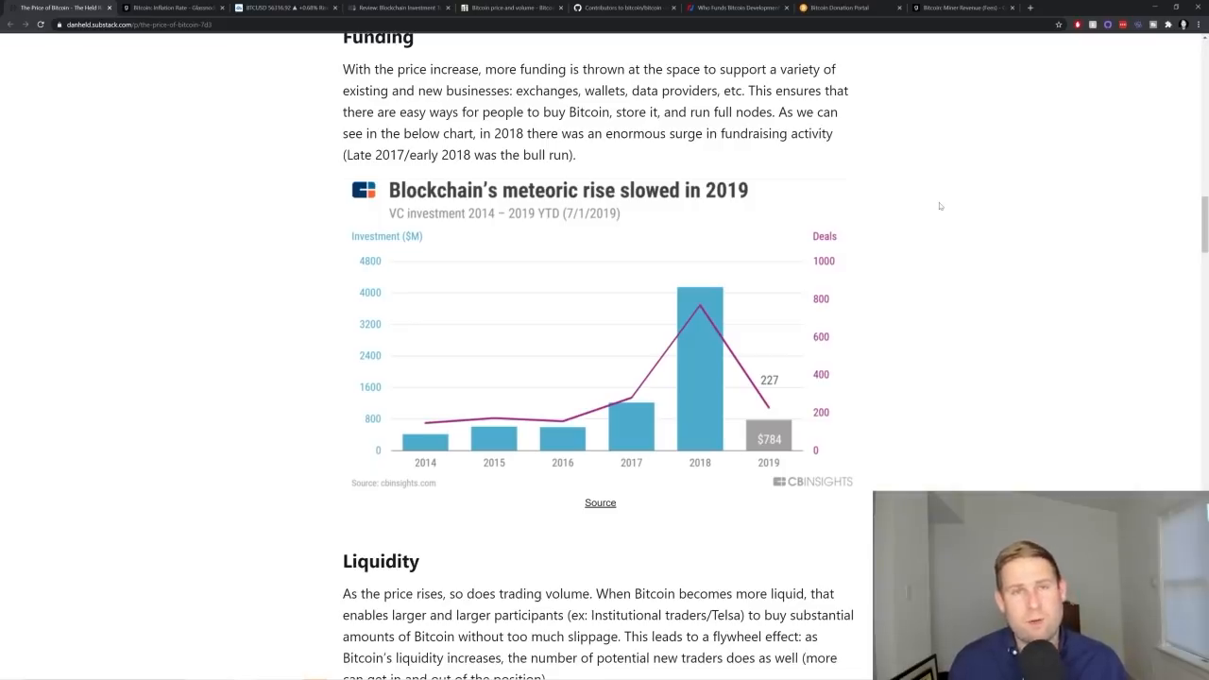
mouse_move(931, 203)
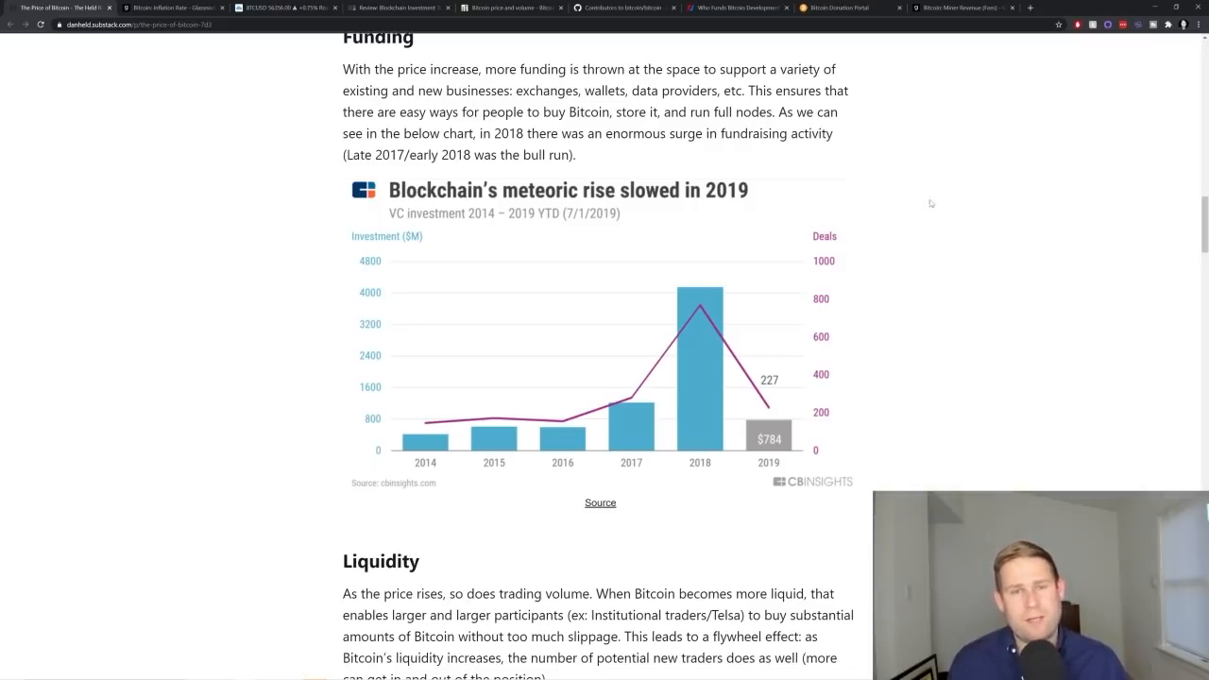
scroll(down, 3)
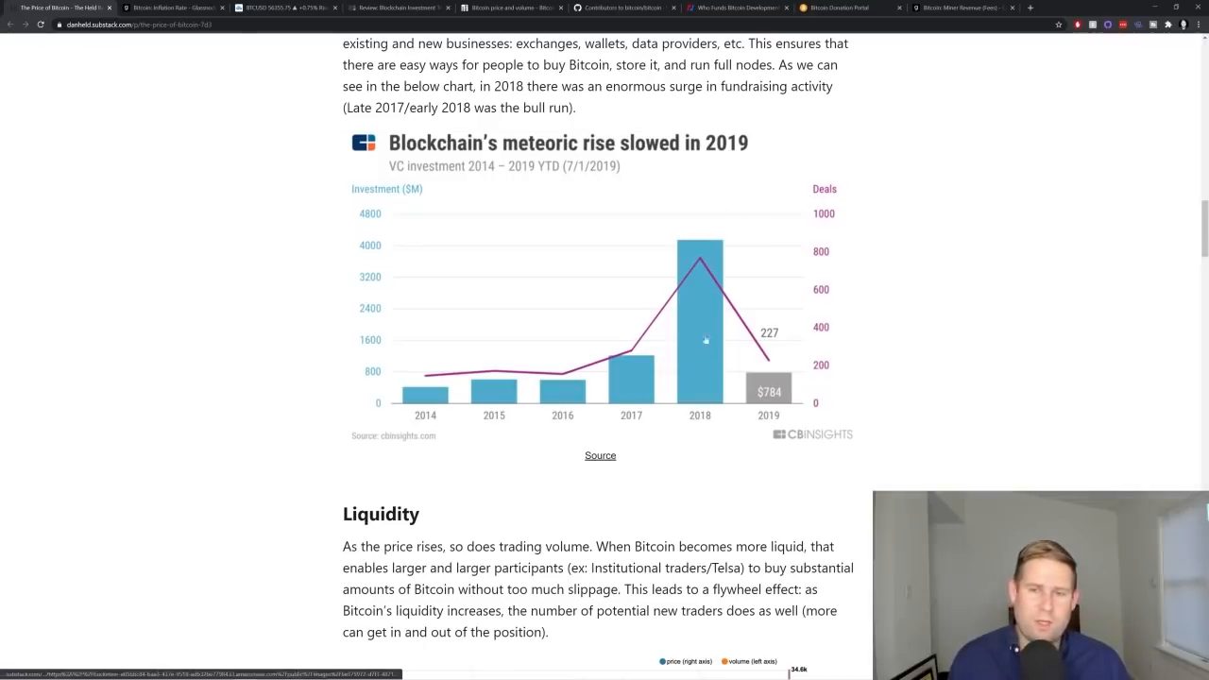
mouse_move(668, 427)
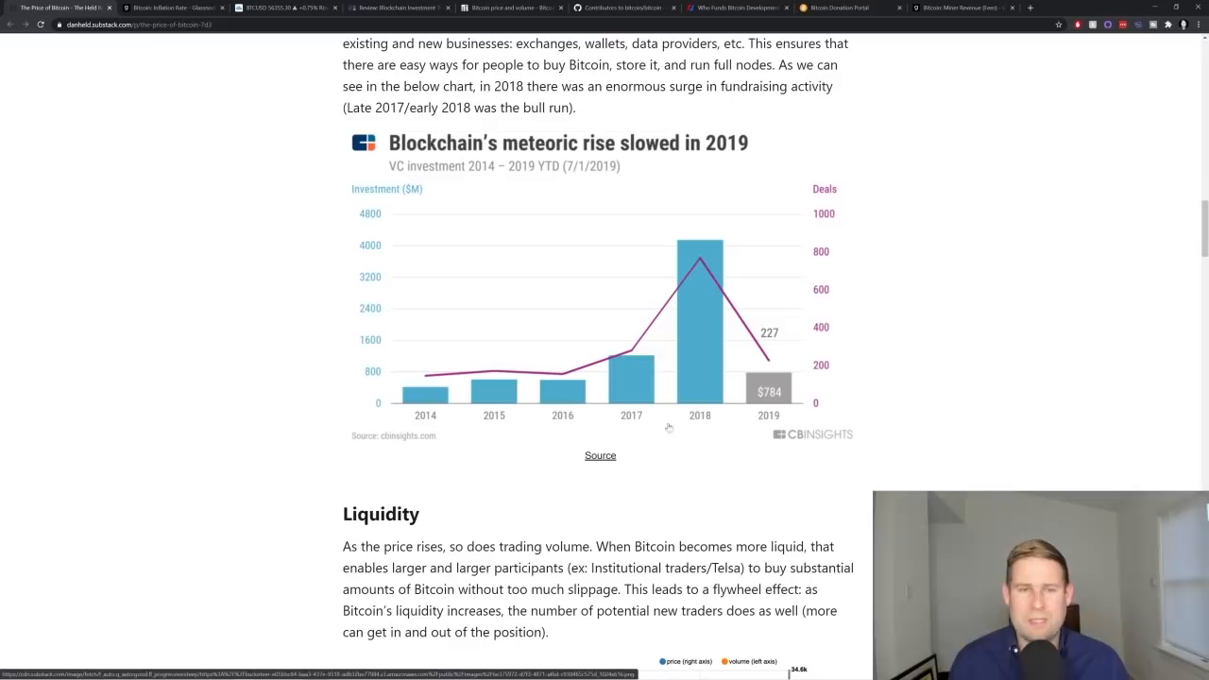
mouse_move(700, 389)
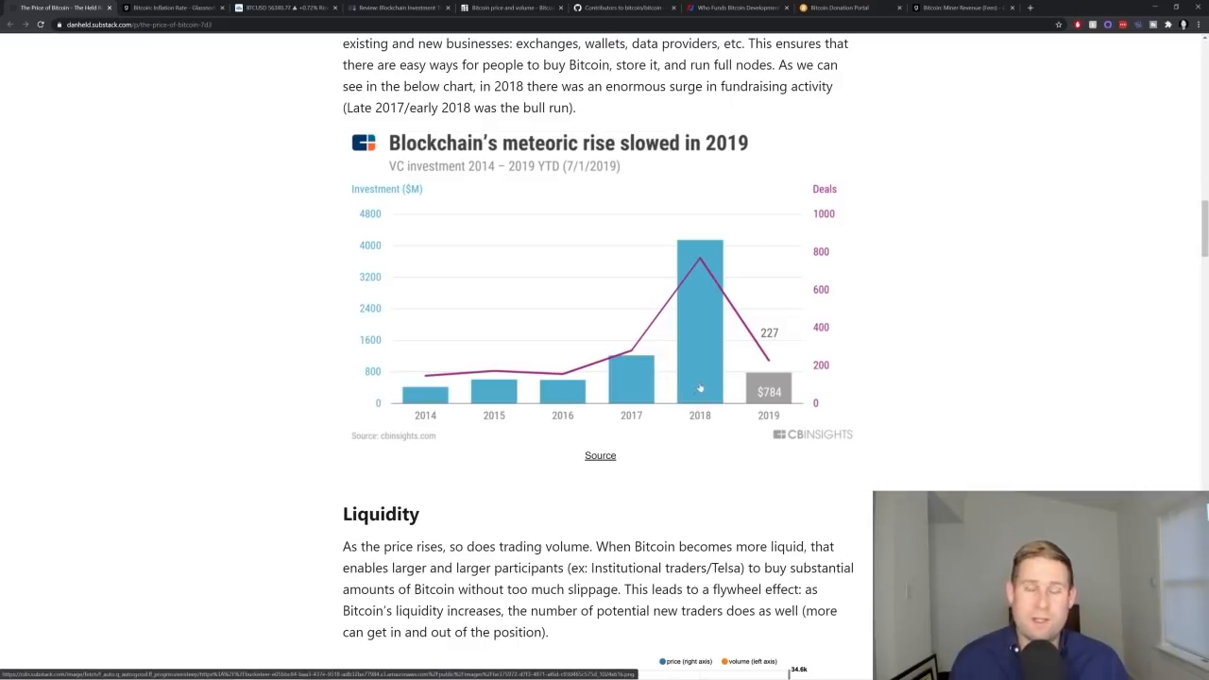
mouse_move(651, 339)
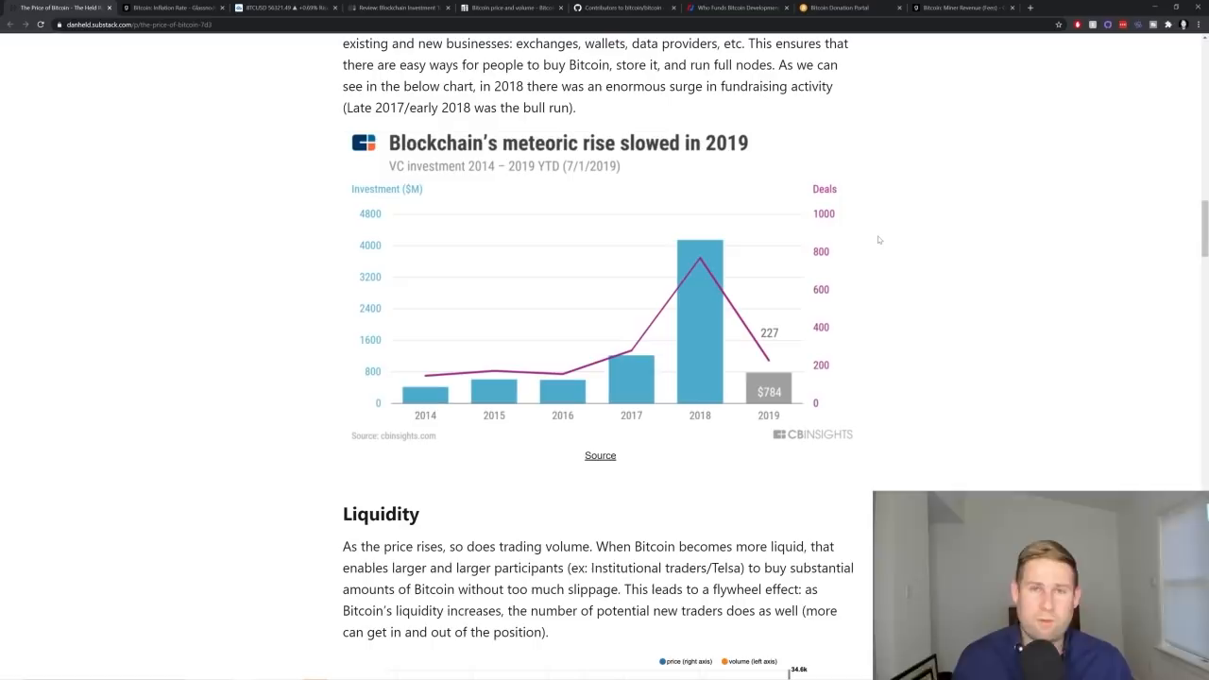
mouse_move(709, 161)
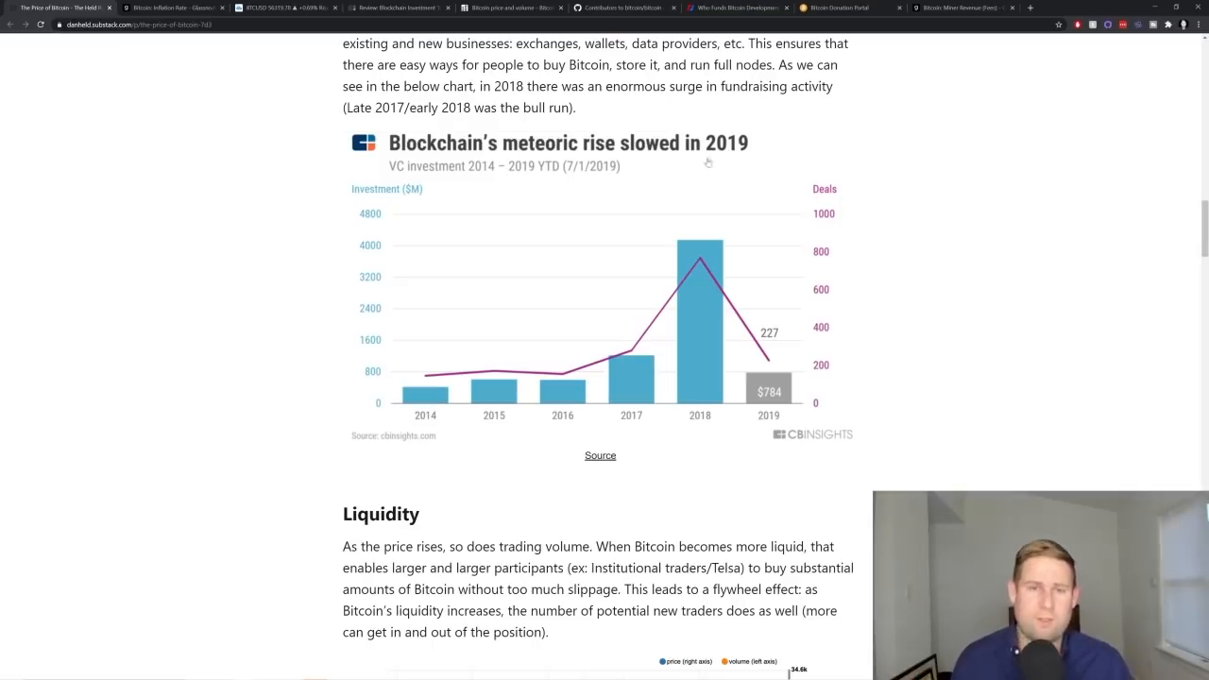
scroll(down, 3)
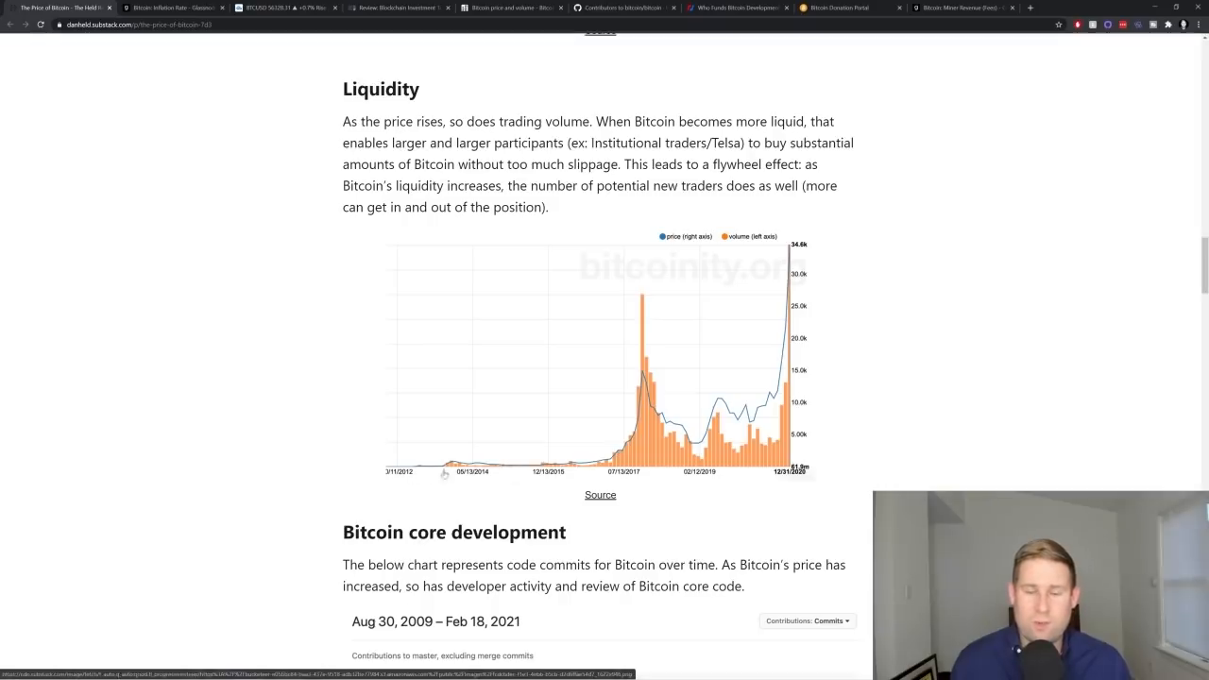
mouse_move(423, 463)
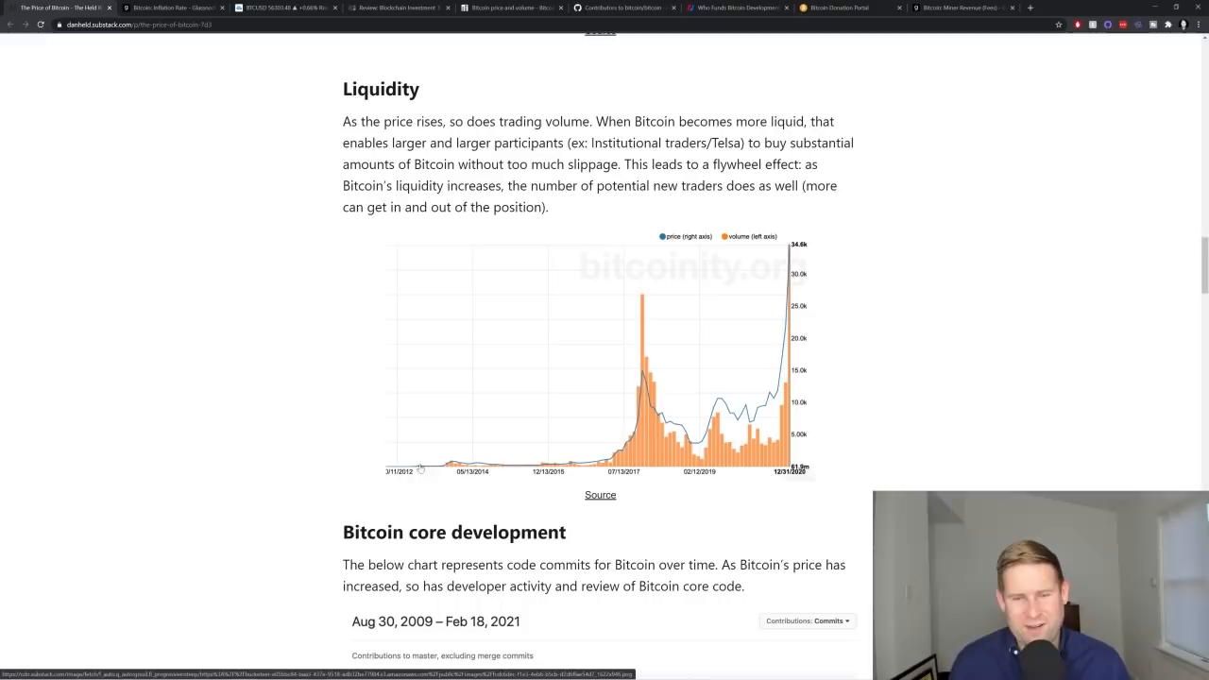
mouse_move(803, 350)
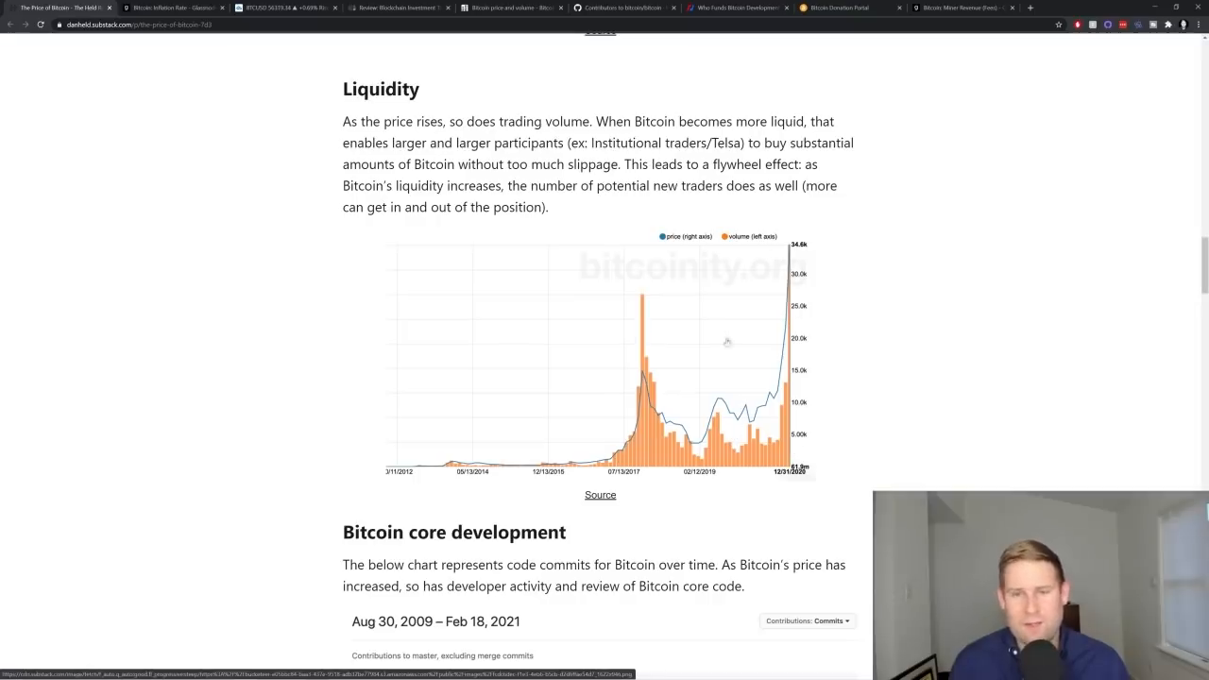
scroll(down, 3)
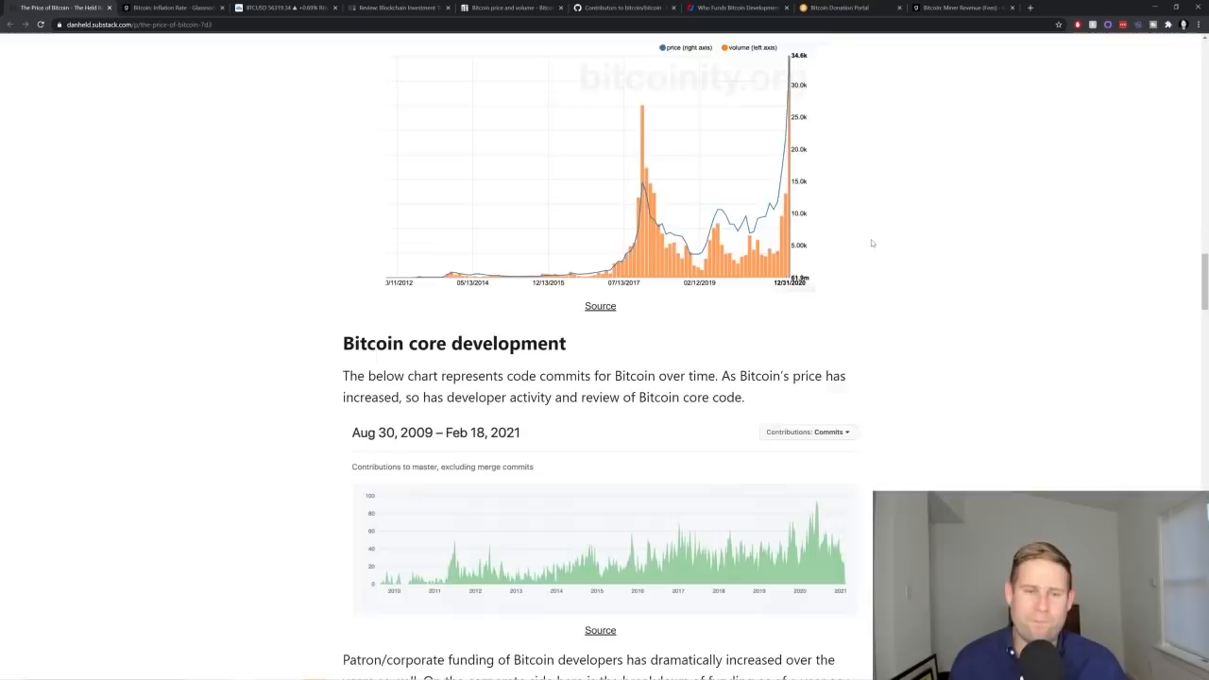
Step: Scroll to the funding breakdown, then view the bitcoinity and GitHub contributors source tabs
scroll(down, 3)
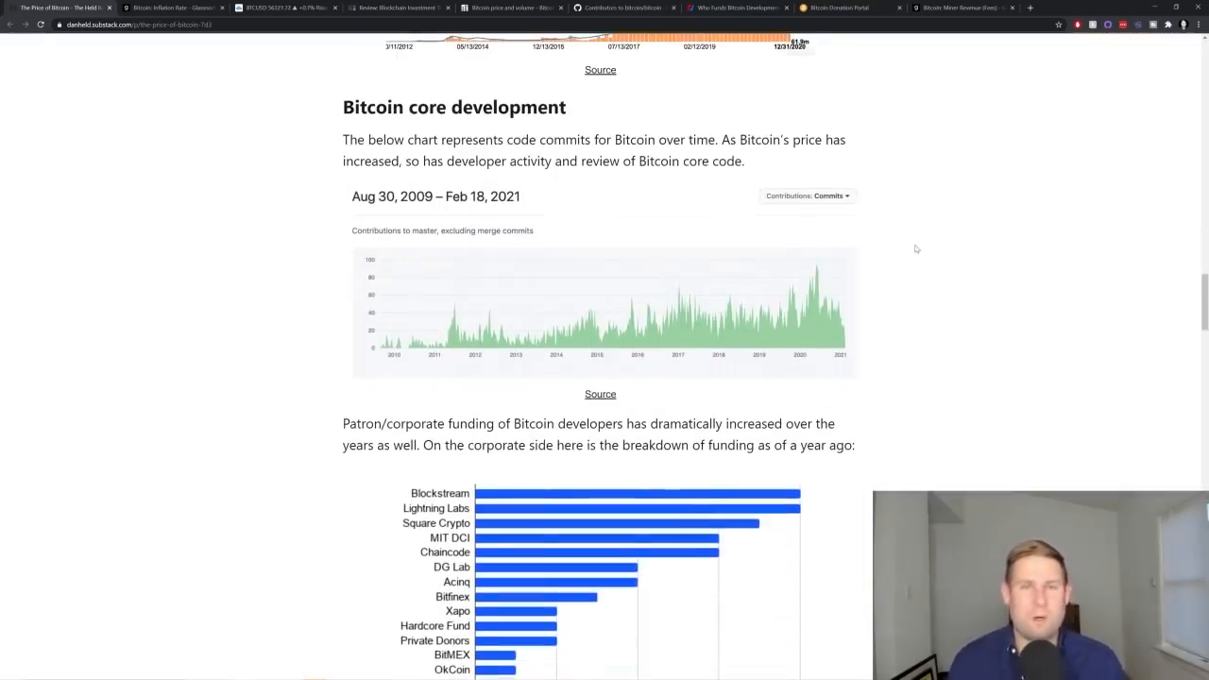
mouse_move(893, 240)
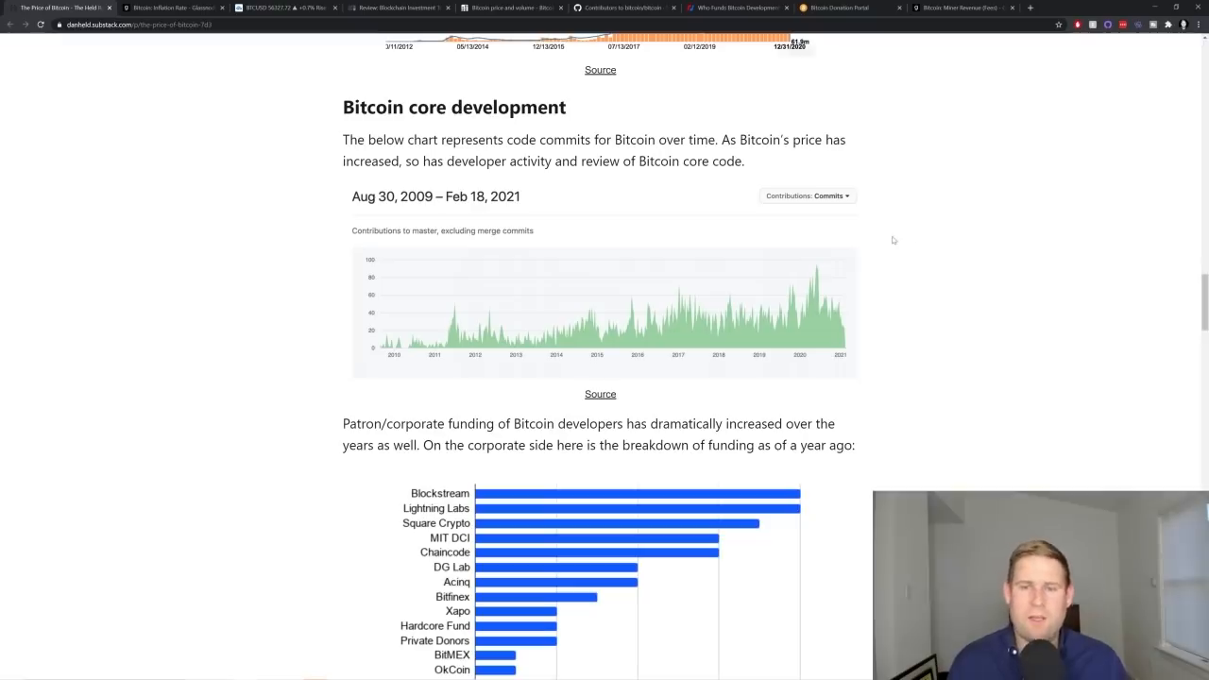
mouse_move(918, 253)
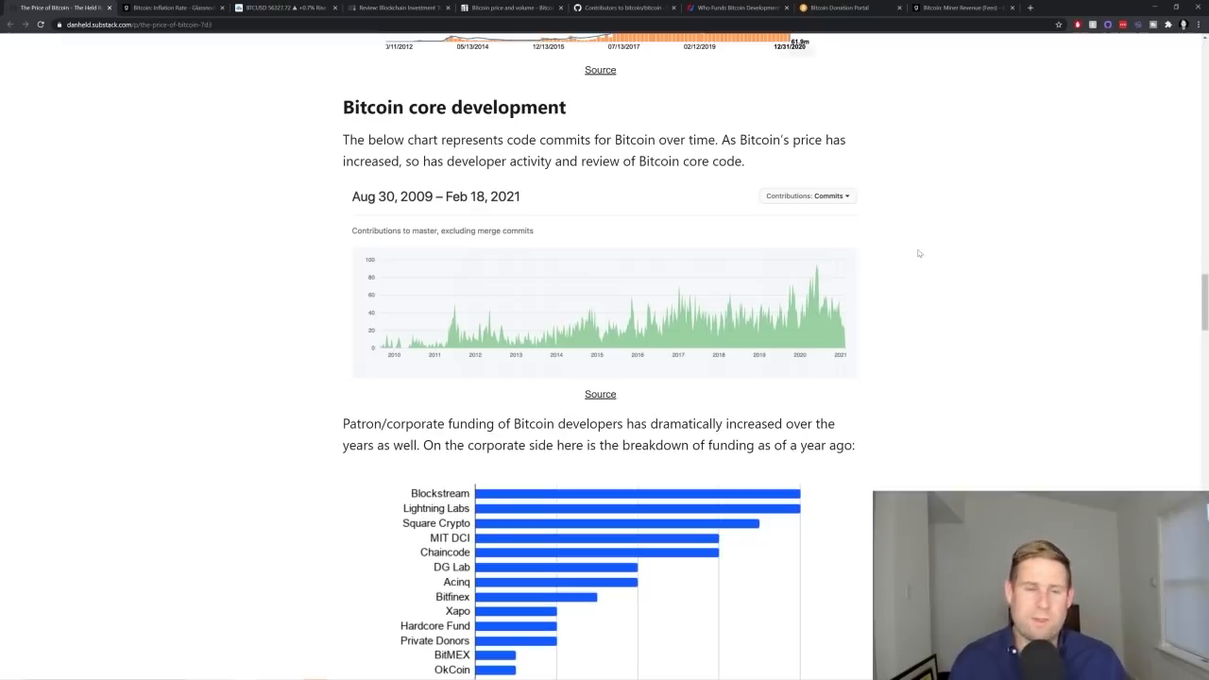
scroll(down, 3)
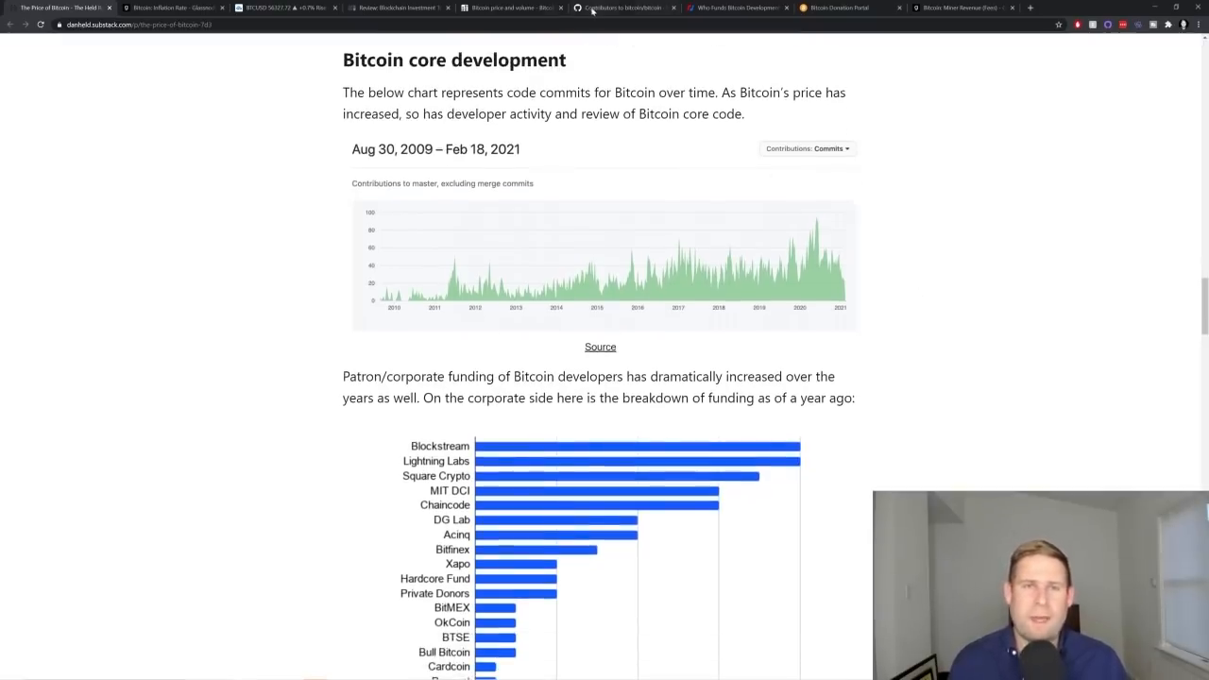
click(511, 7)
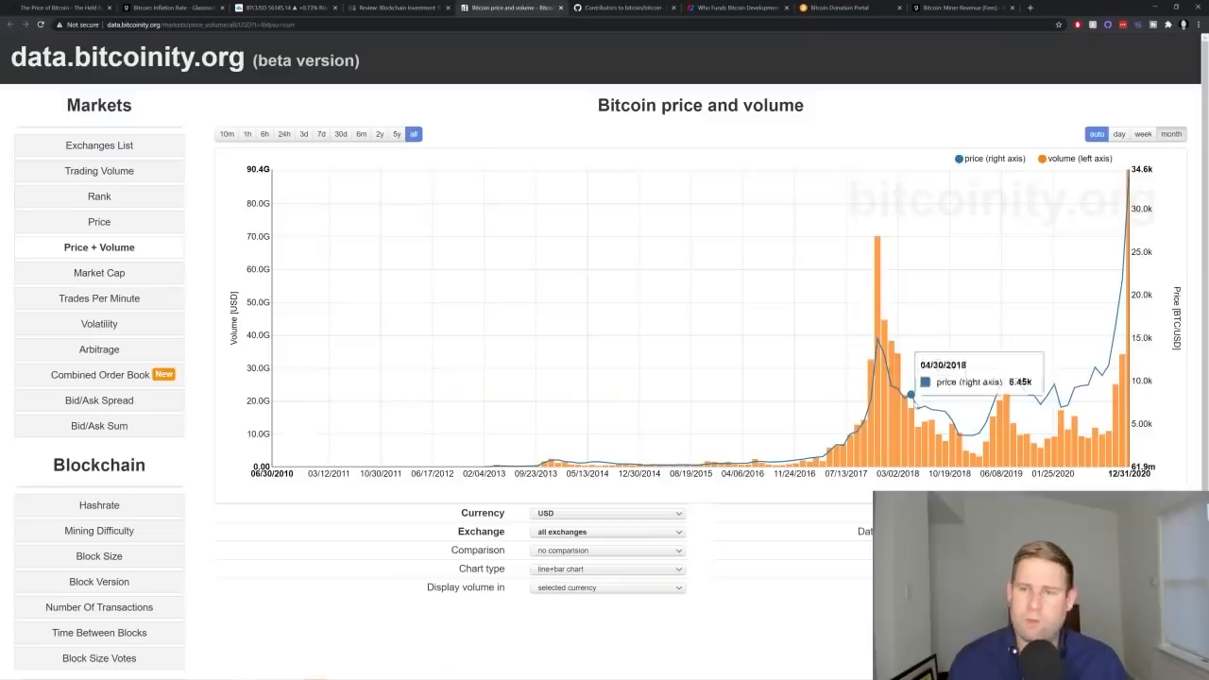
click(623, 8)
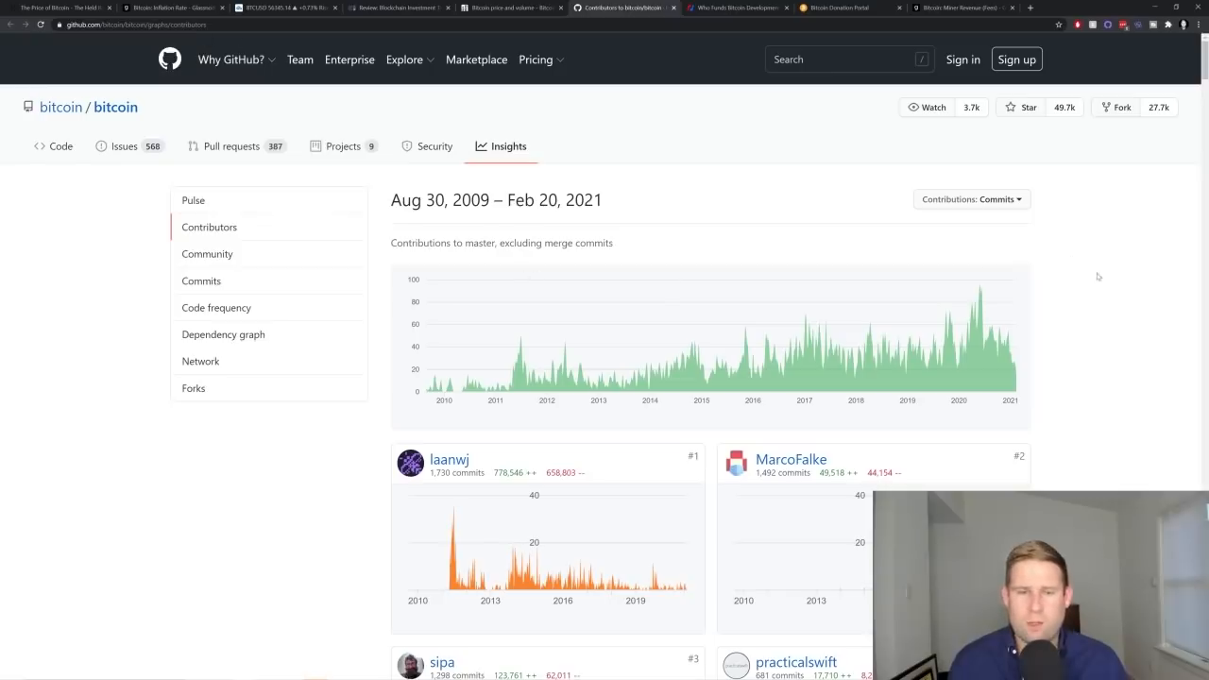
mouse_move(1095, 277)
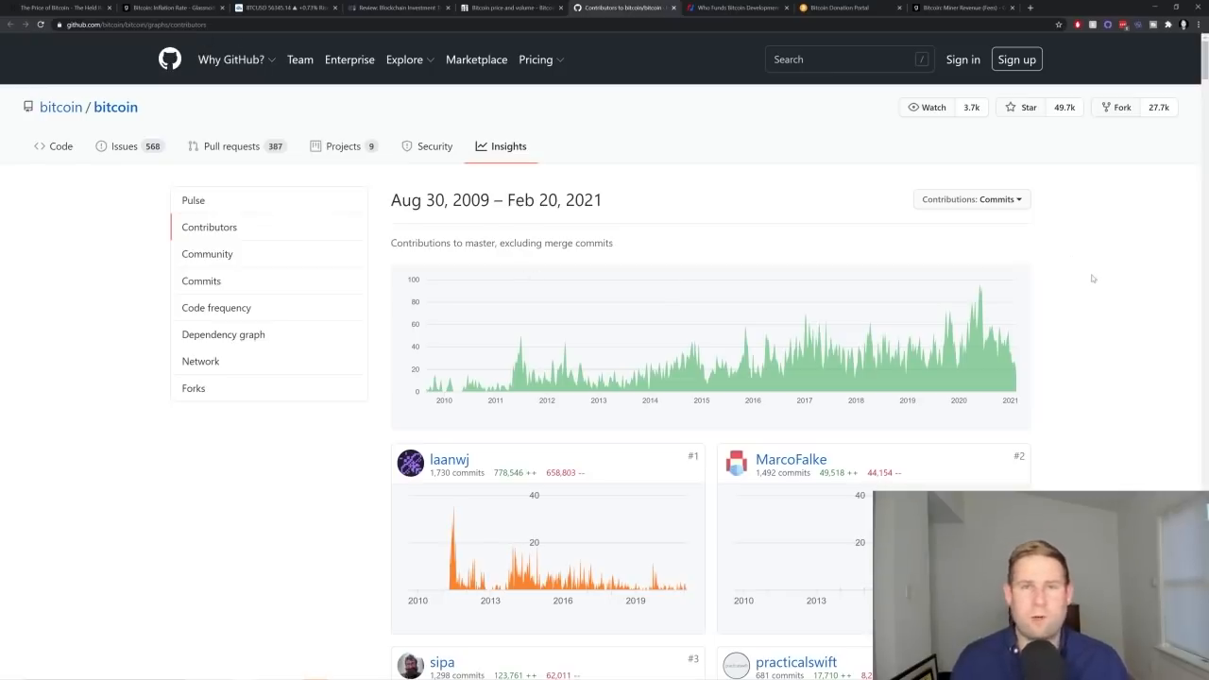
mouse_move(1042, 308)
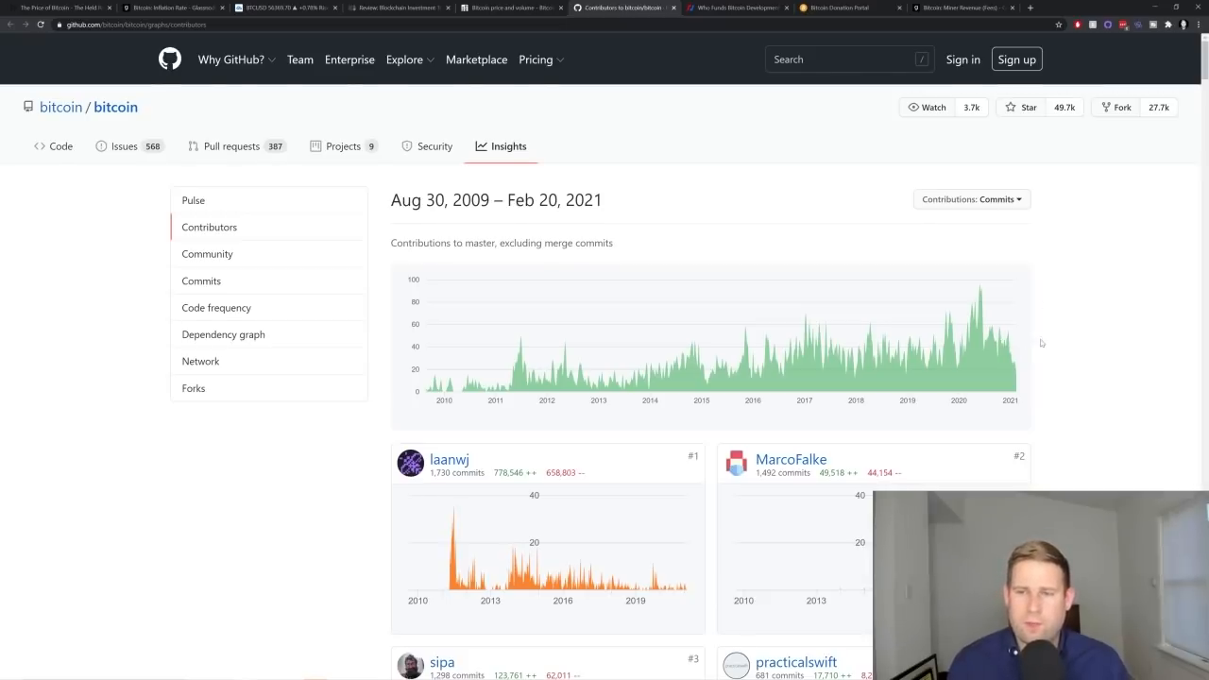
Step: Scroll the bitcoin/bitcoin contributors graph, then switch to BitMEX's 'Who Funds Bitcoin Development?'
scroll(down, 3)
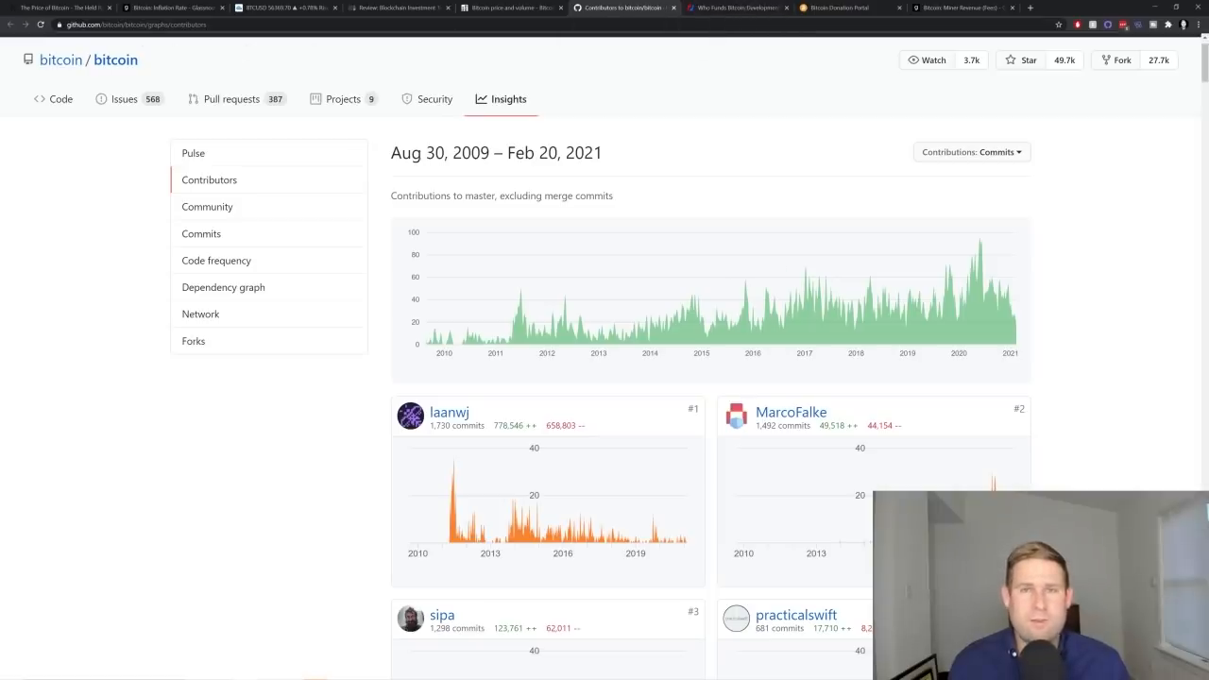
click(737, 7)
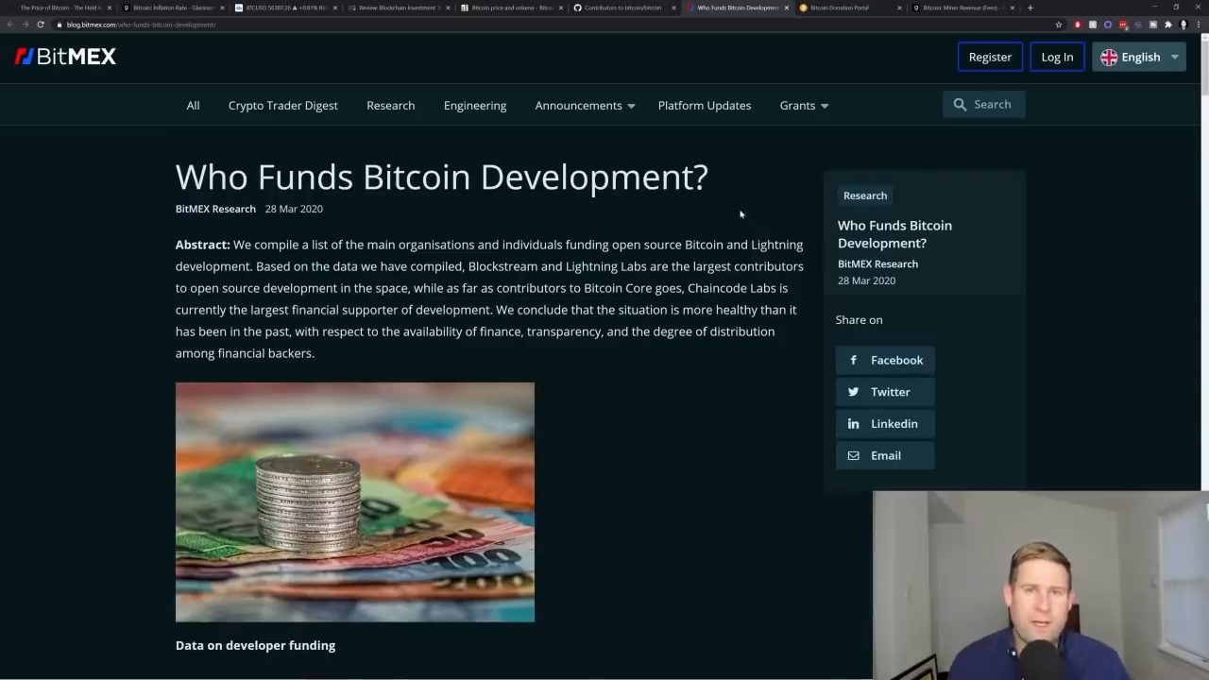
Step: Scroll the BitMEX article to the developers-per-organisation chart led by Blockstream and Lightning Labs
scroll(down, 3)
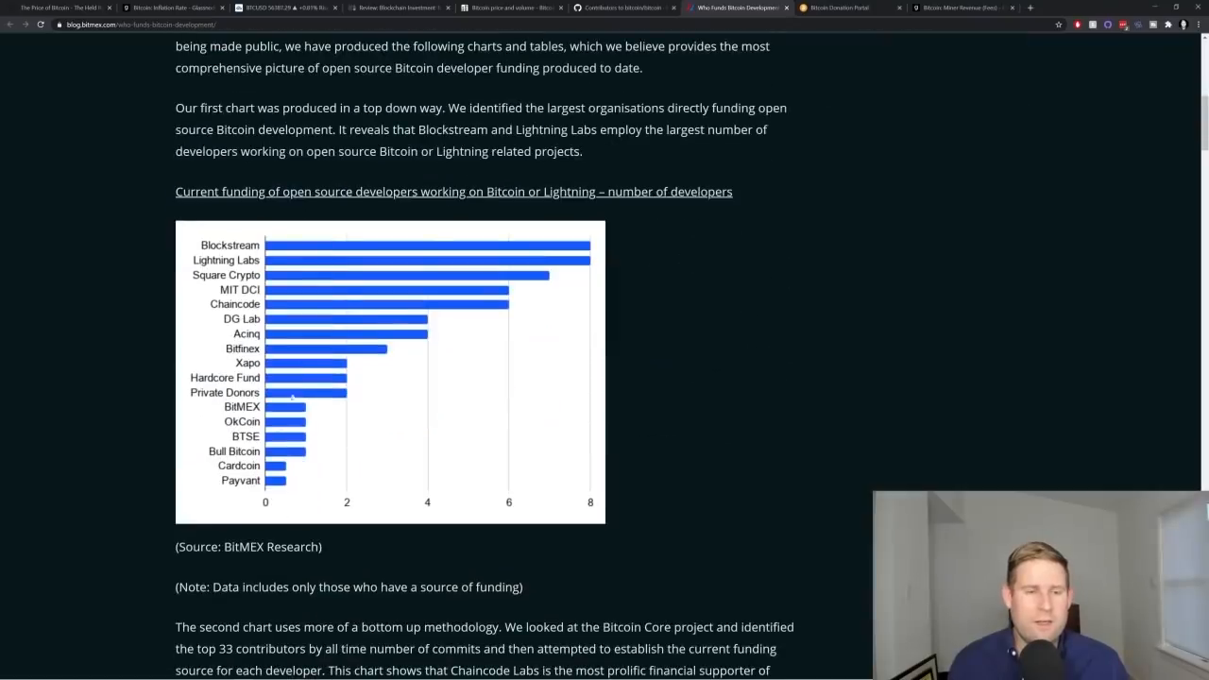
mouse_move(368, 506)
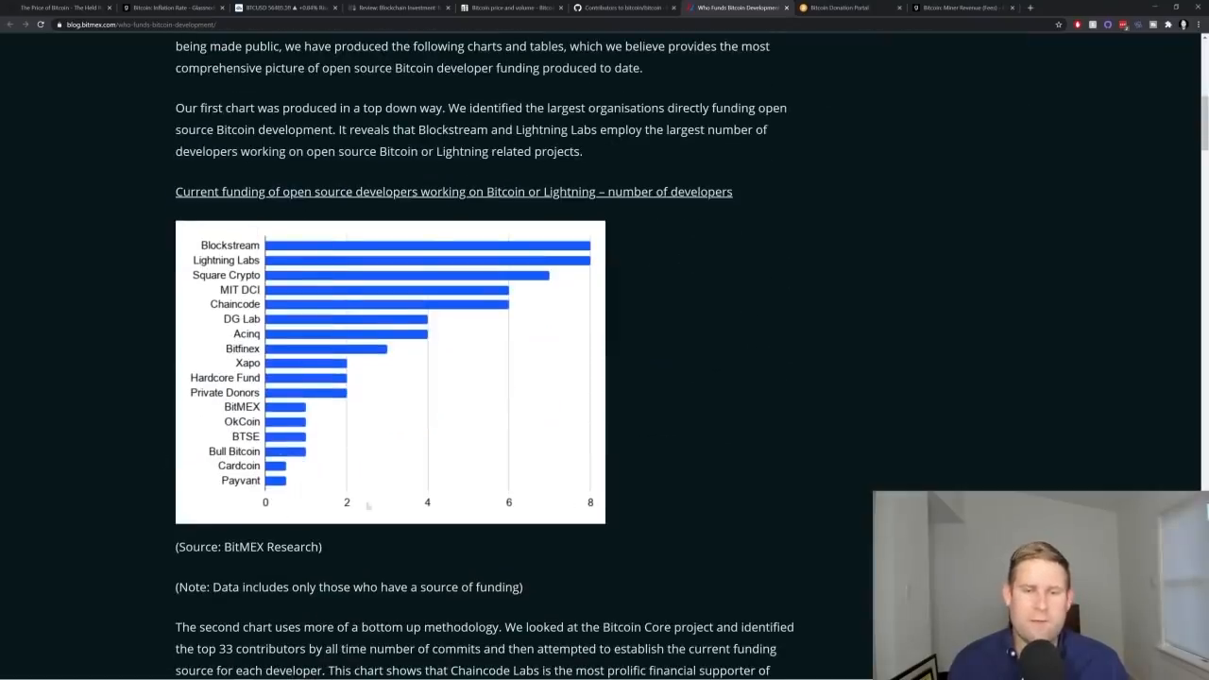
mouse_move(675, 332)
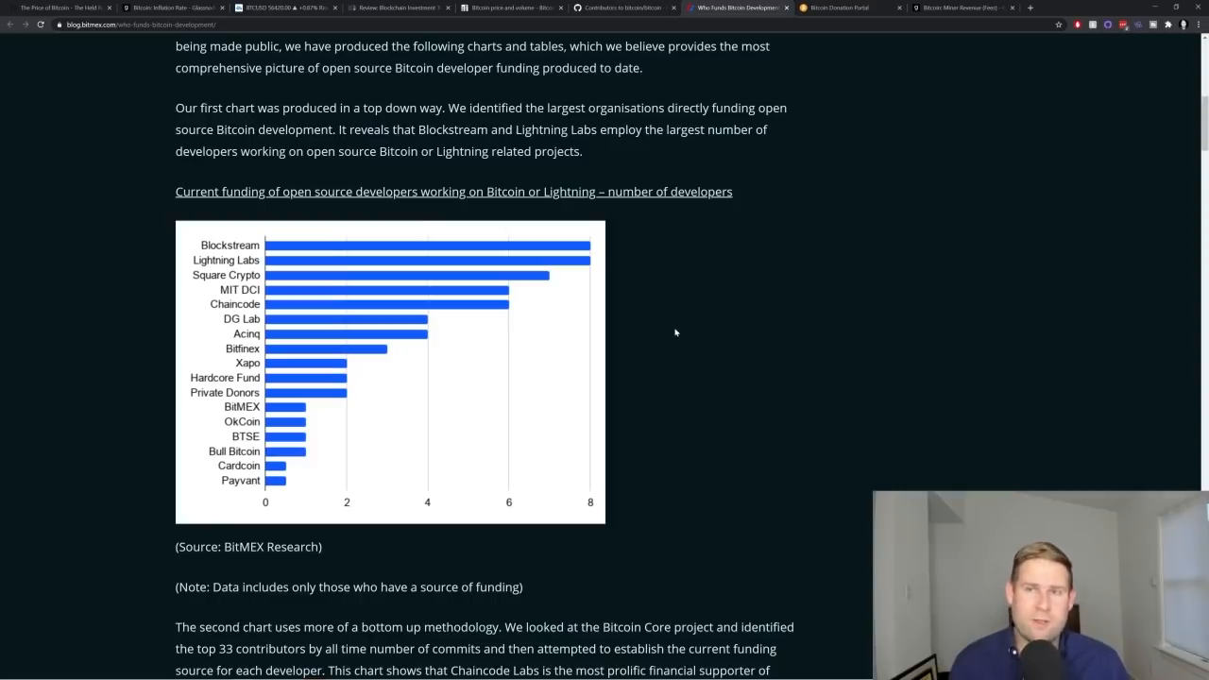
scroll(down, 3)
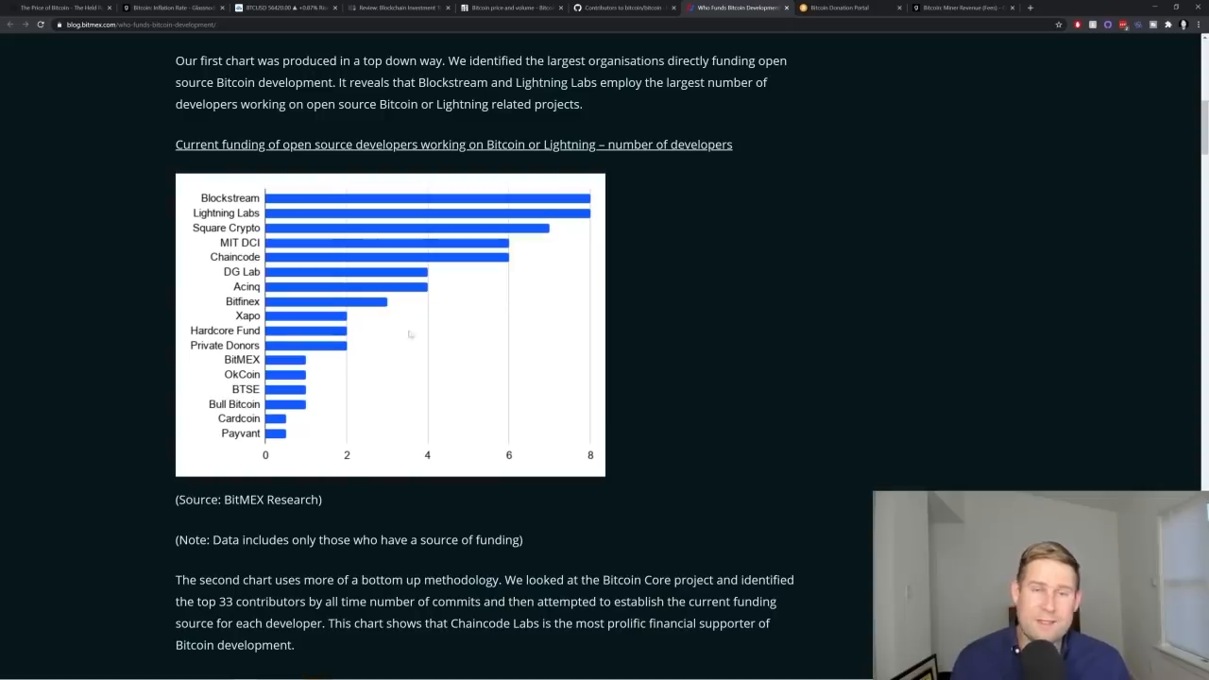
mouse_move(837, 139)
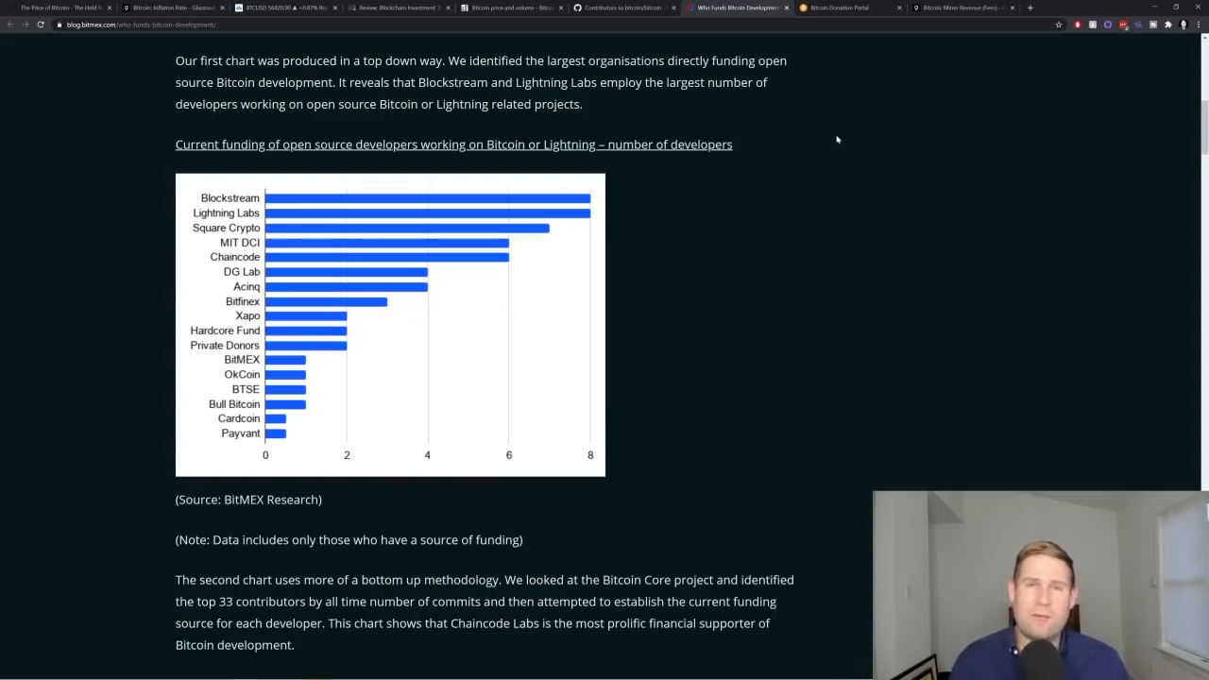
mouse_move(835, 146)
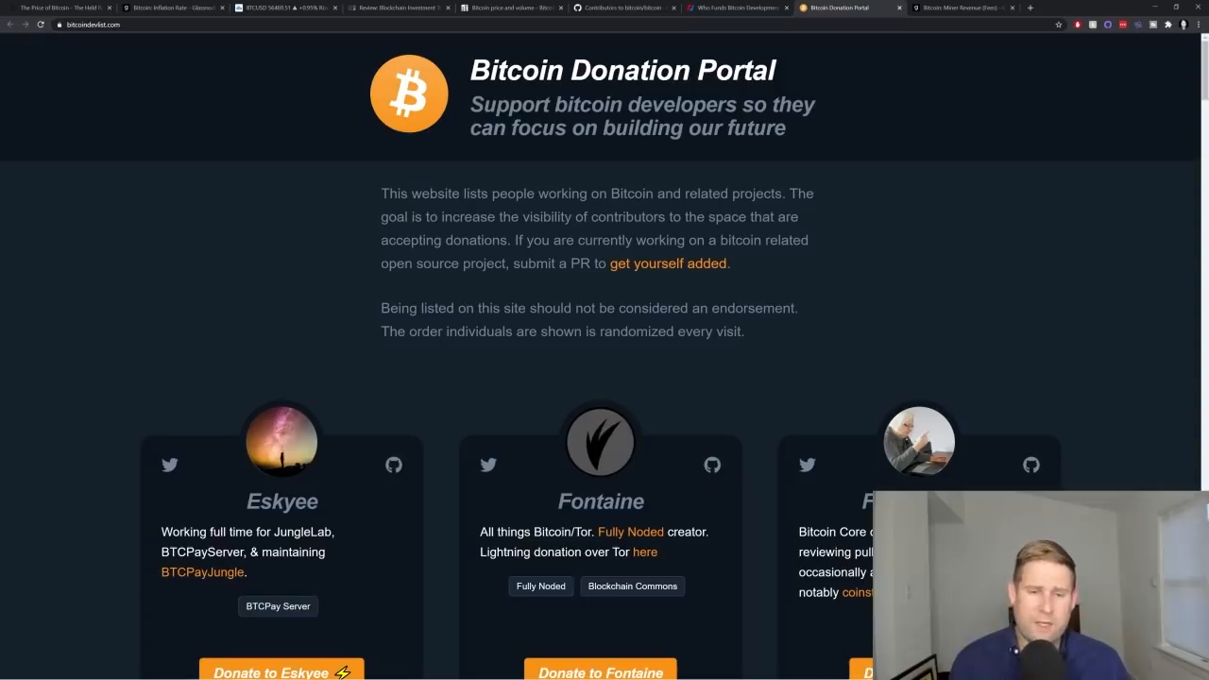
Step: Scroll through the donation portal's developer cards, then return to The Price of Bitcoin article
scroll(down, 3)
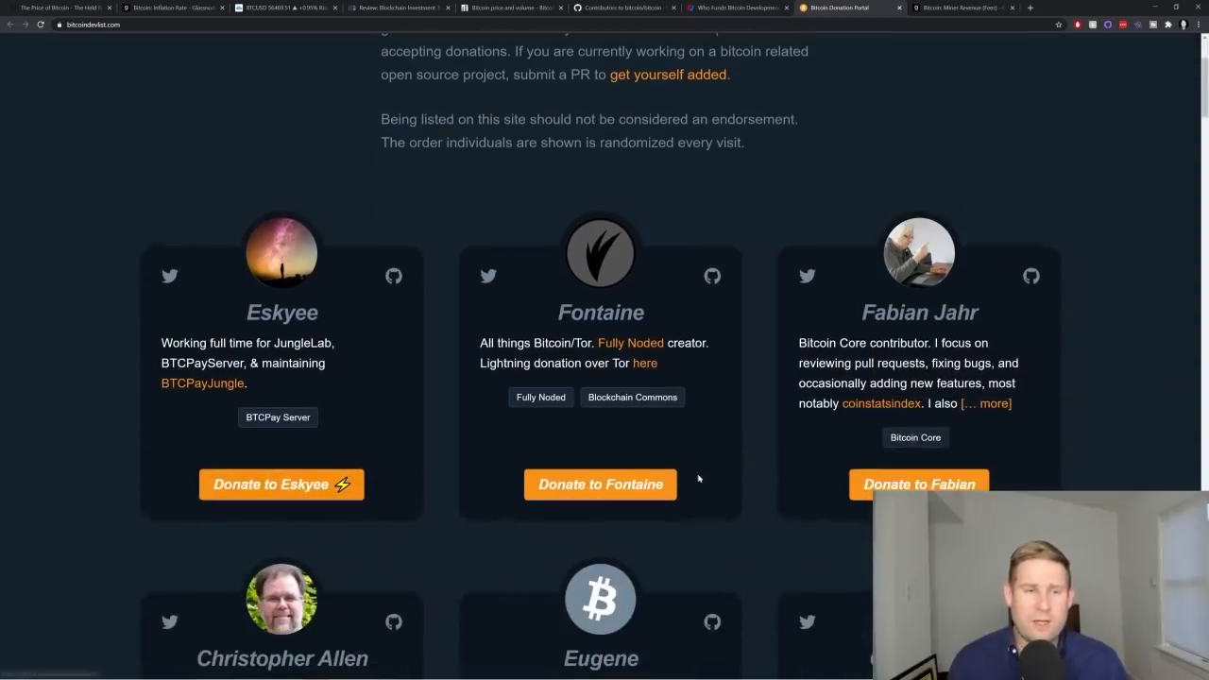
scroll(down, 3)
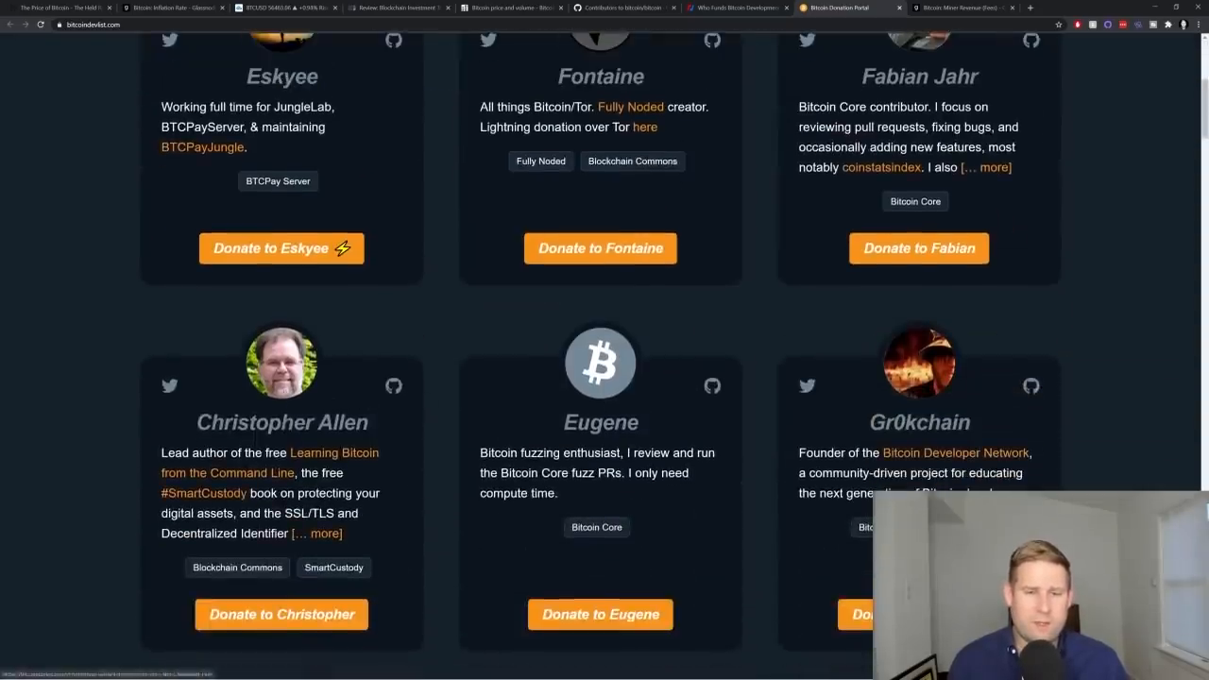
scroll(down, 3)
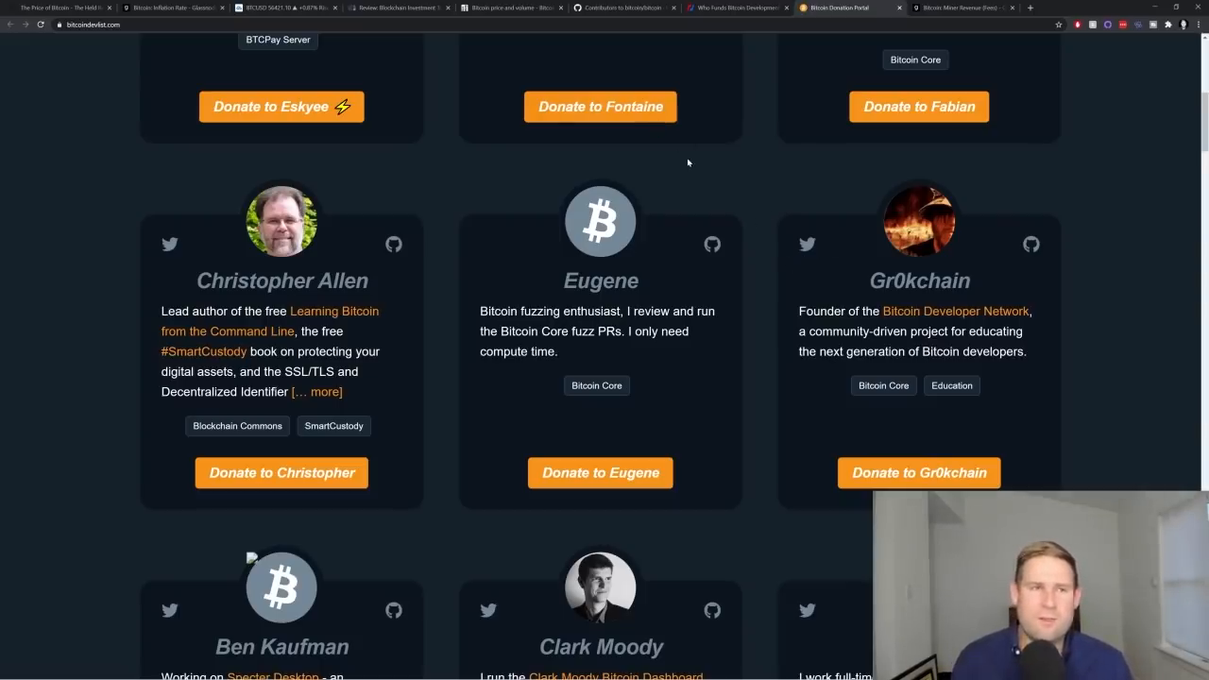
scroll(down, 3)
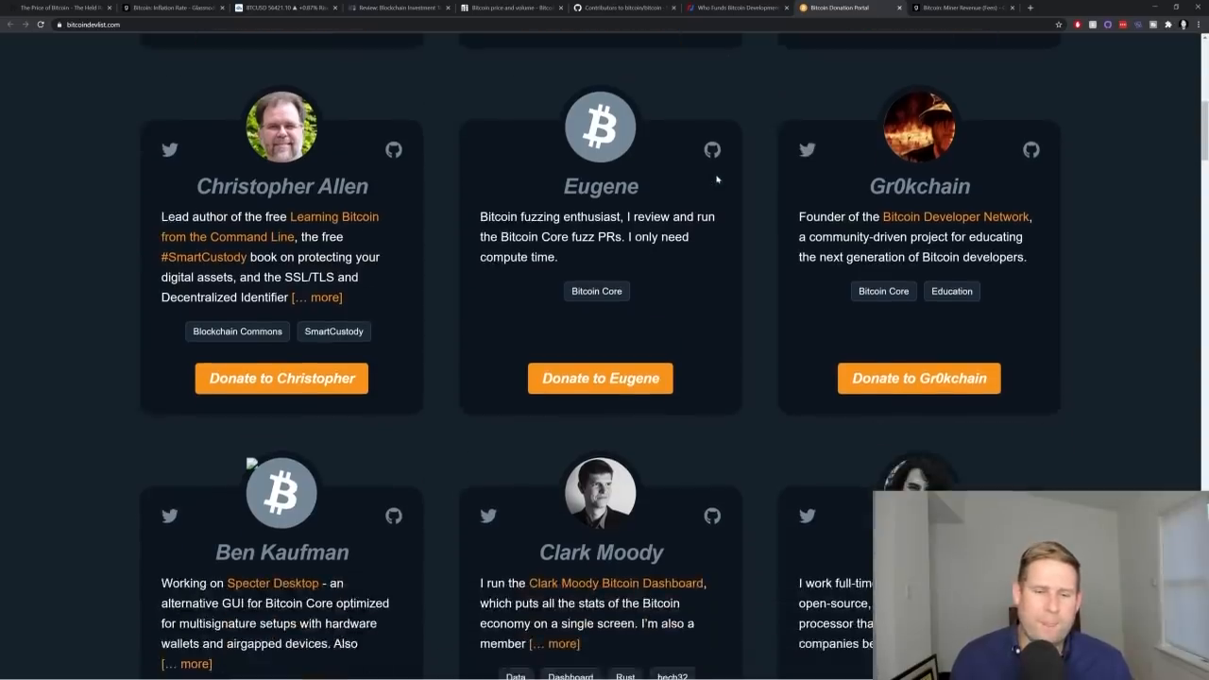
scroll(down, 3)
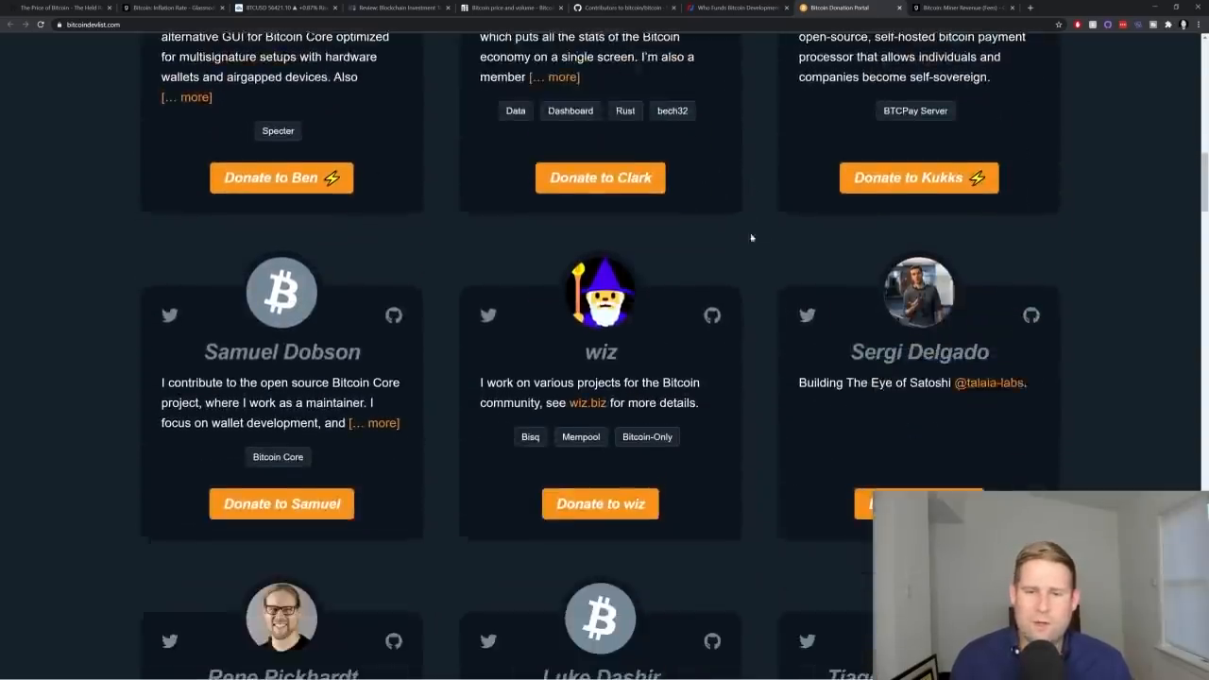
scroll(down, 3)
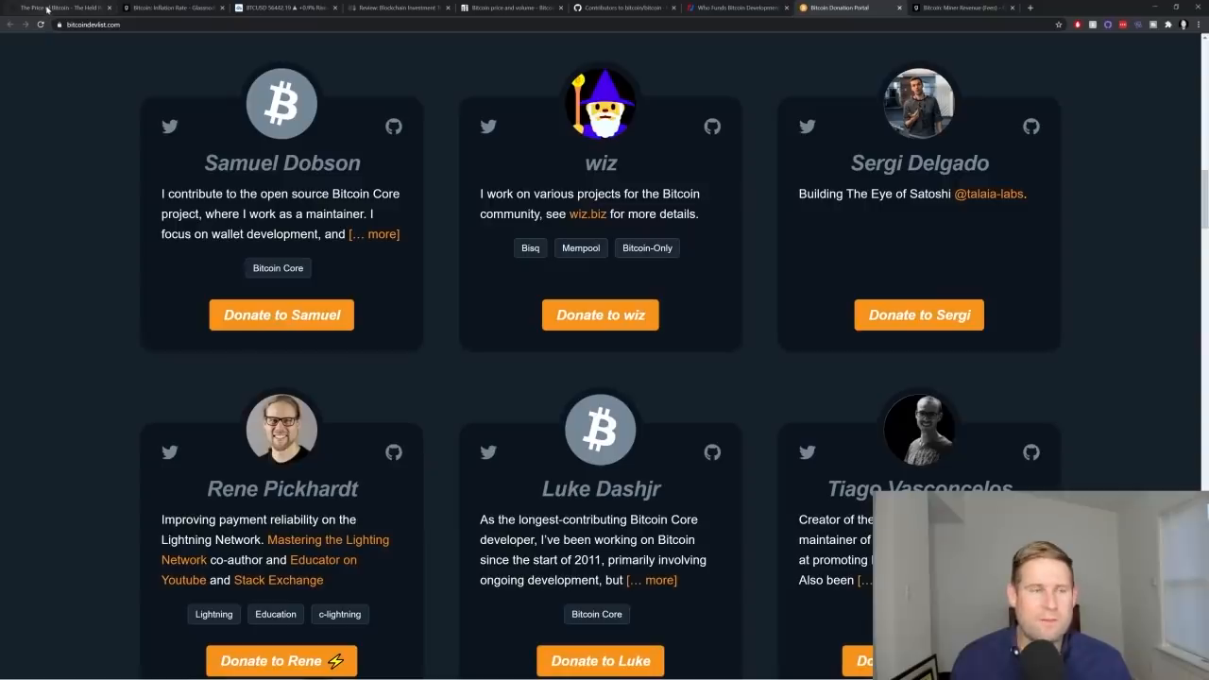
click(62, 7)
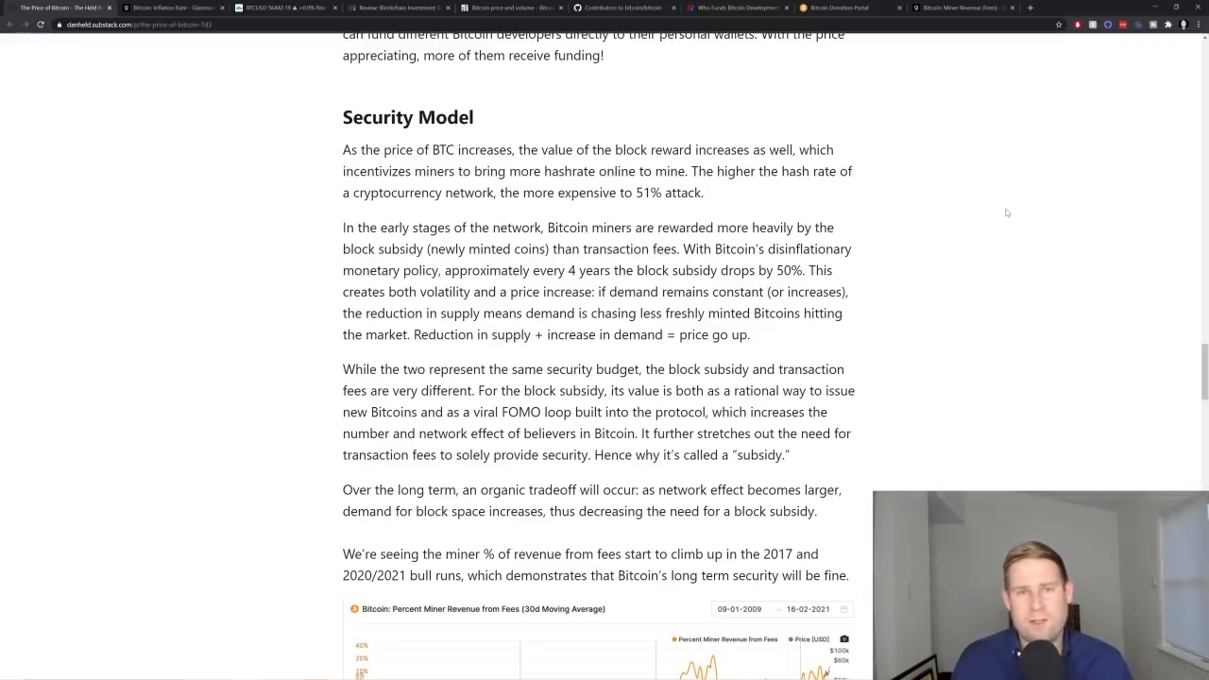
mouse_move(969, 206)
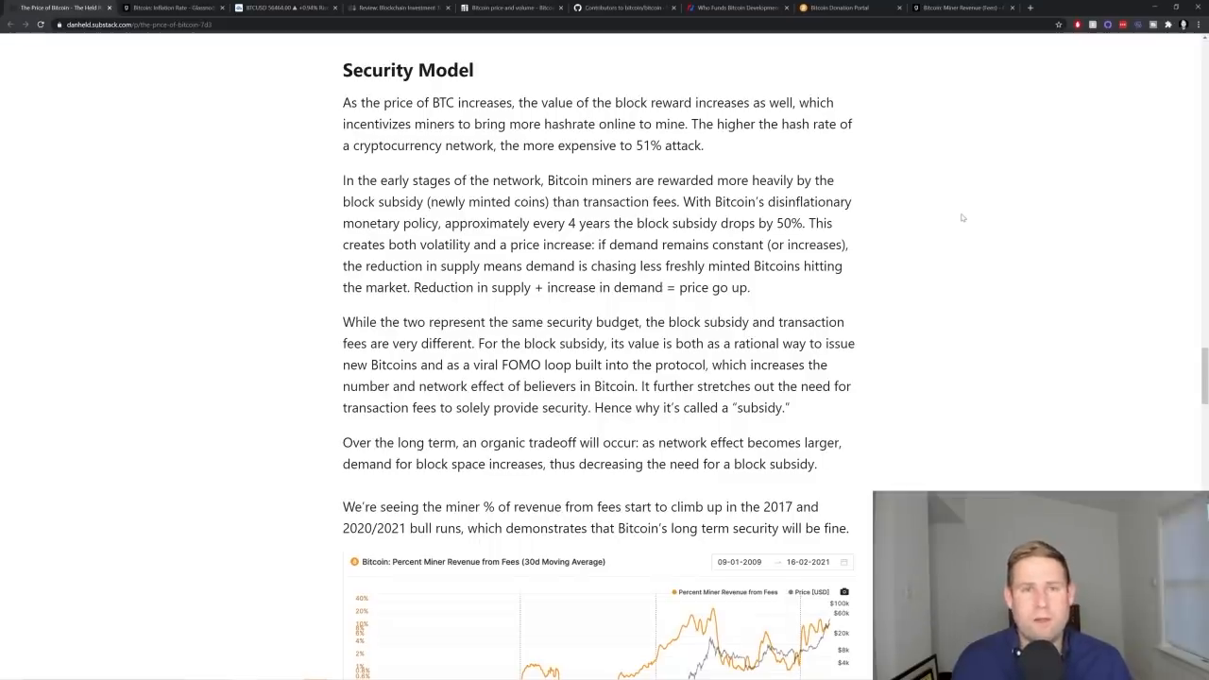
Step: Scroll to the fees-versus-subsidy paragraphs and the Glassnode miner fee revenue chart
scroll(down, 3)
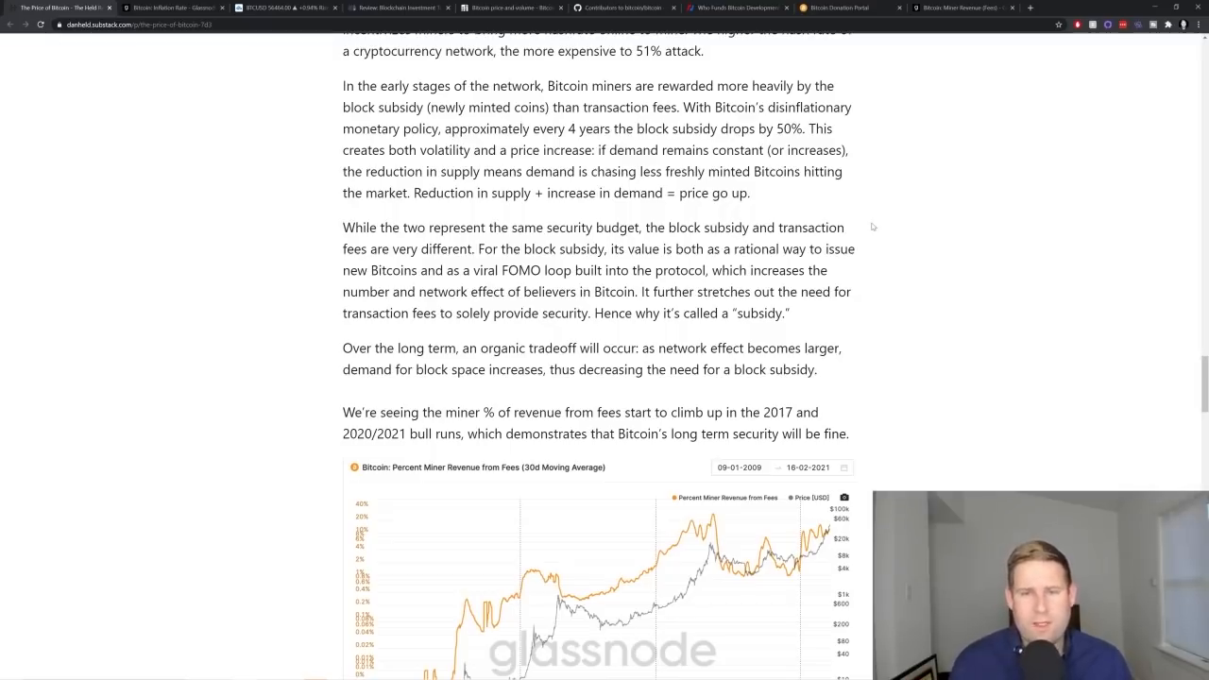
scroll(down, 3)
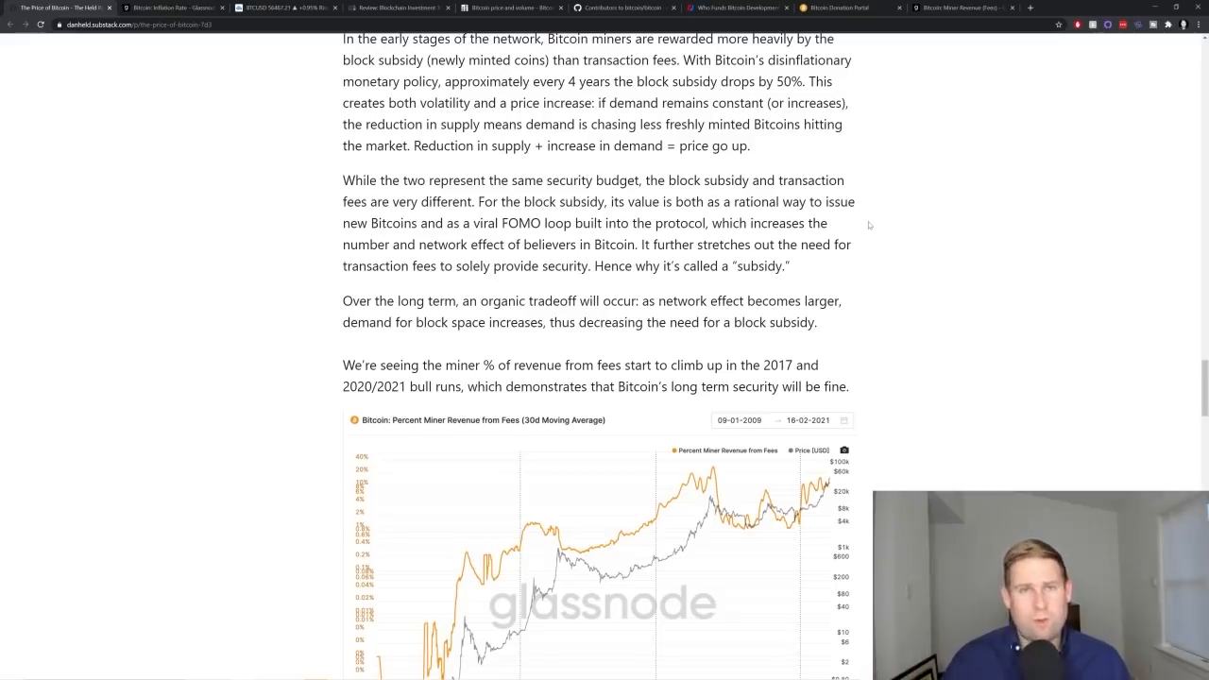
Step: Scroll past the Glassnode miner fee revenue chart to the Conclusion and HODL sign-off
scroll(down, 3)
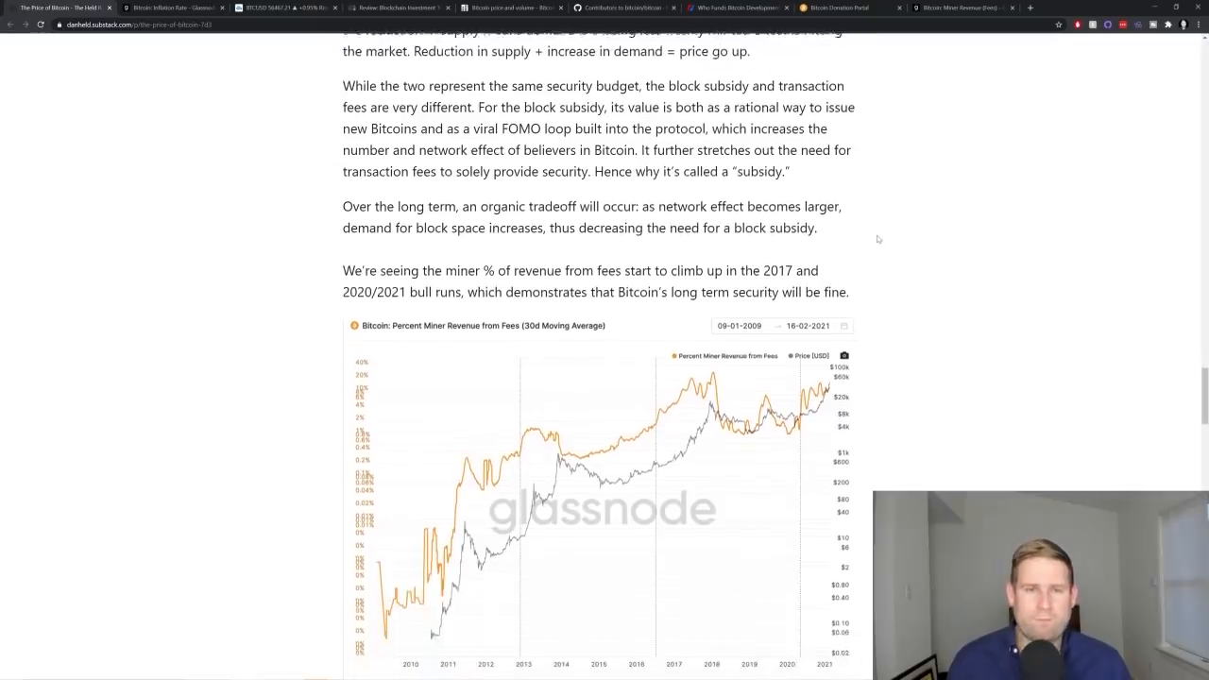
scroll(down, 3)
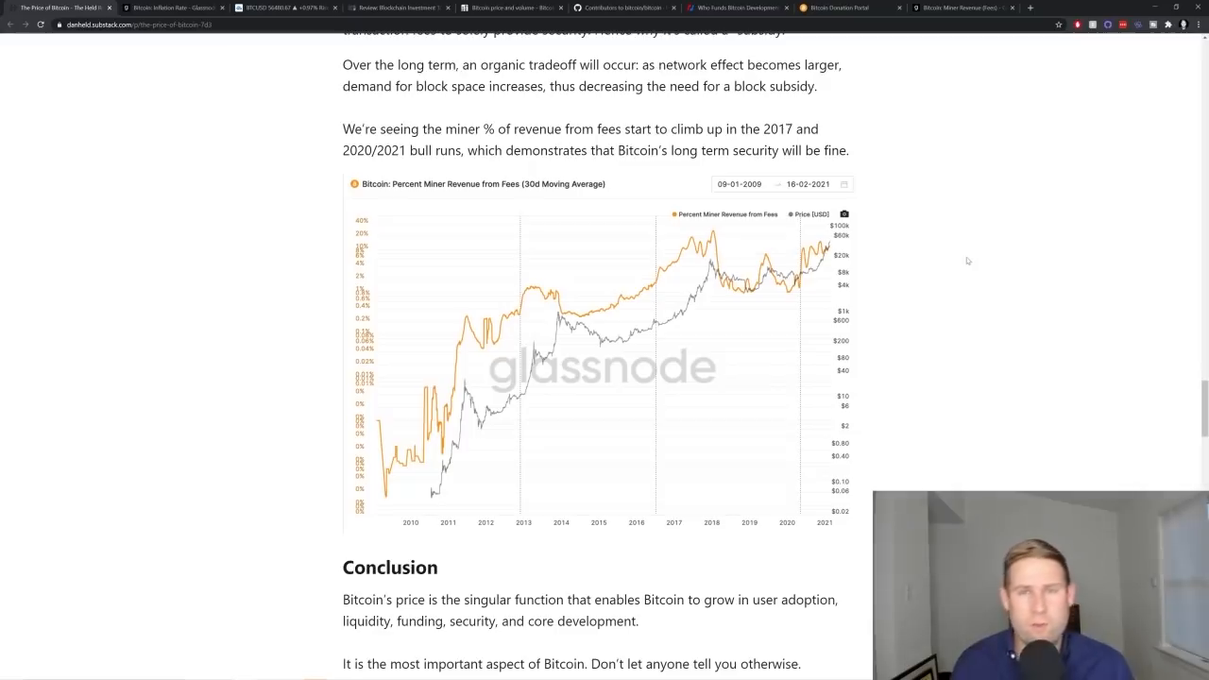
mouse_move(979, 241)
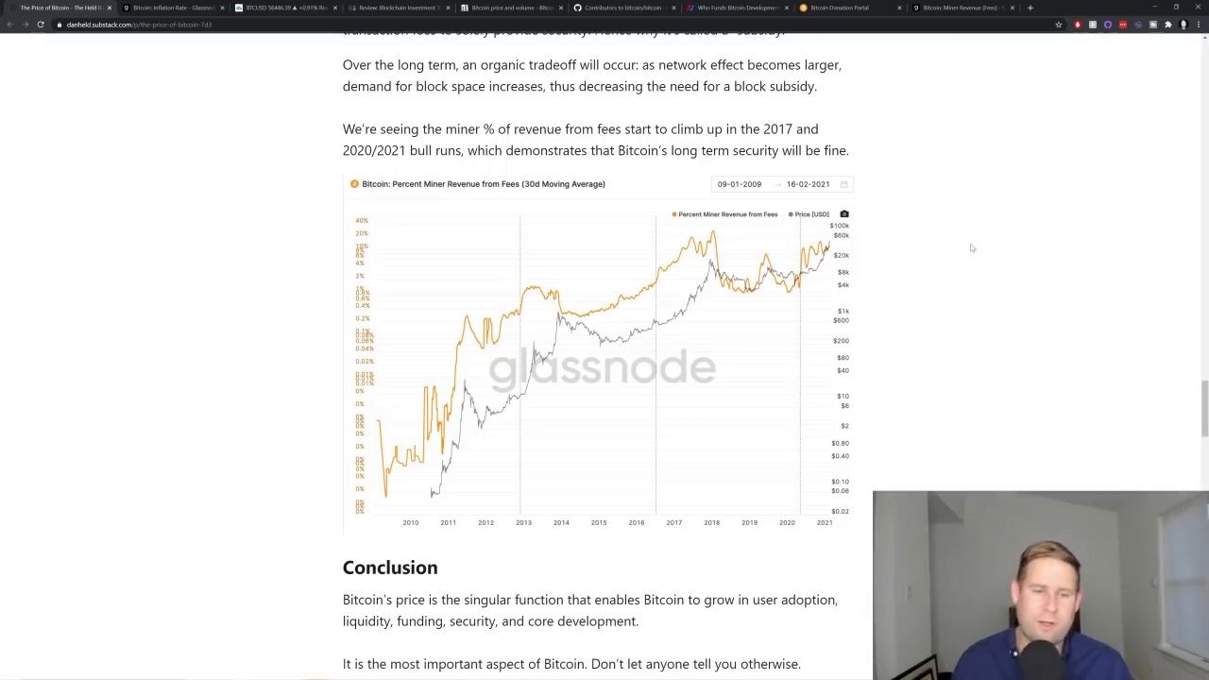
scroll(down, 3)
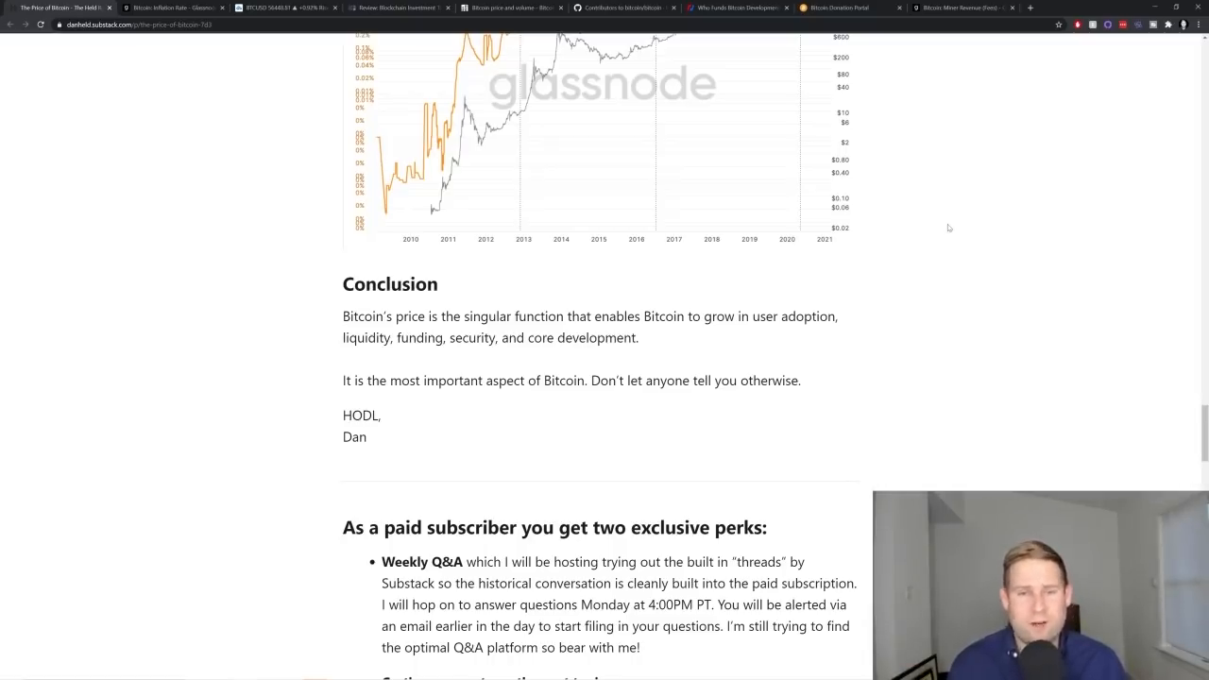
mouse_move(939, 222)
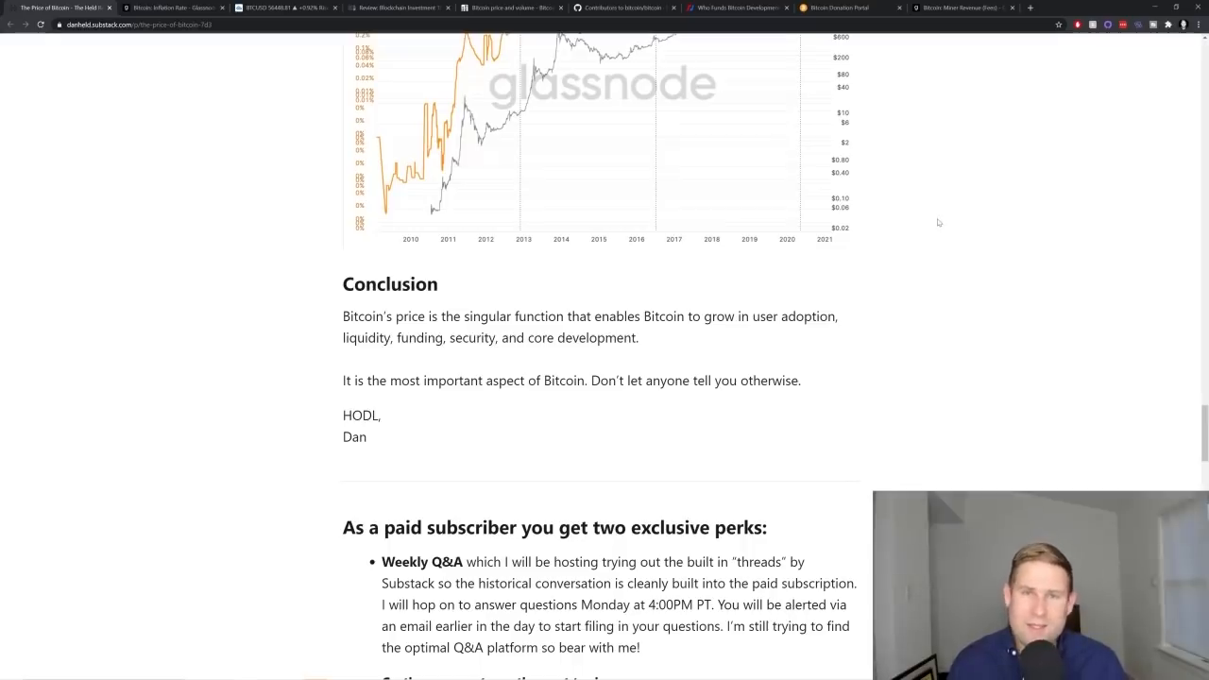